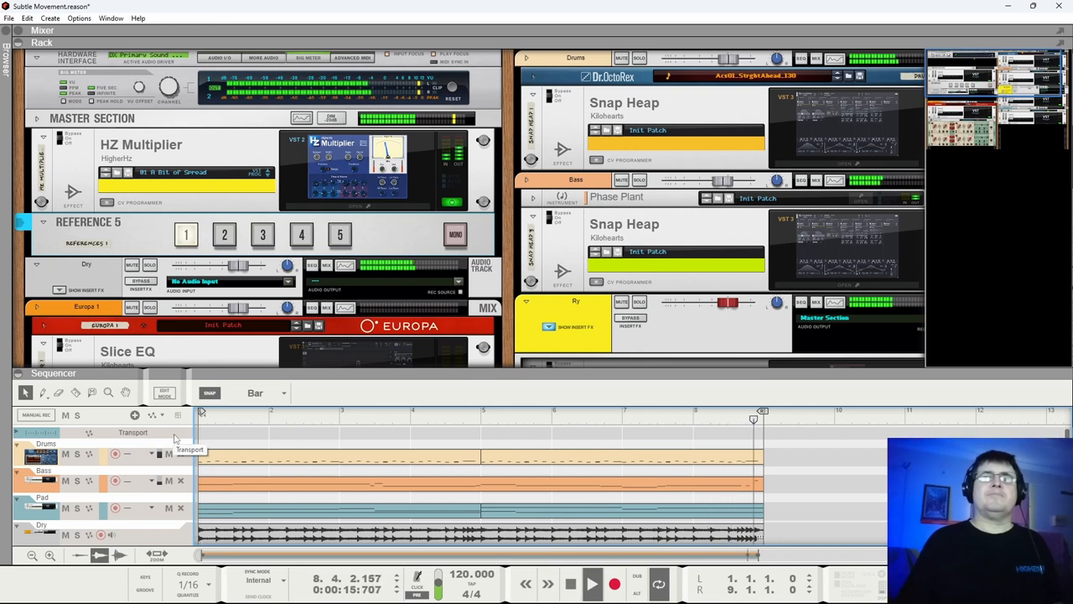
Stop the song and return the song position to bar 1.
{"action": "left_click", "coordinate": [591, 584]}
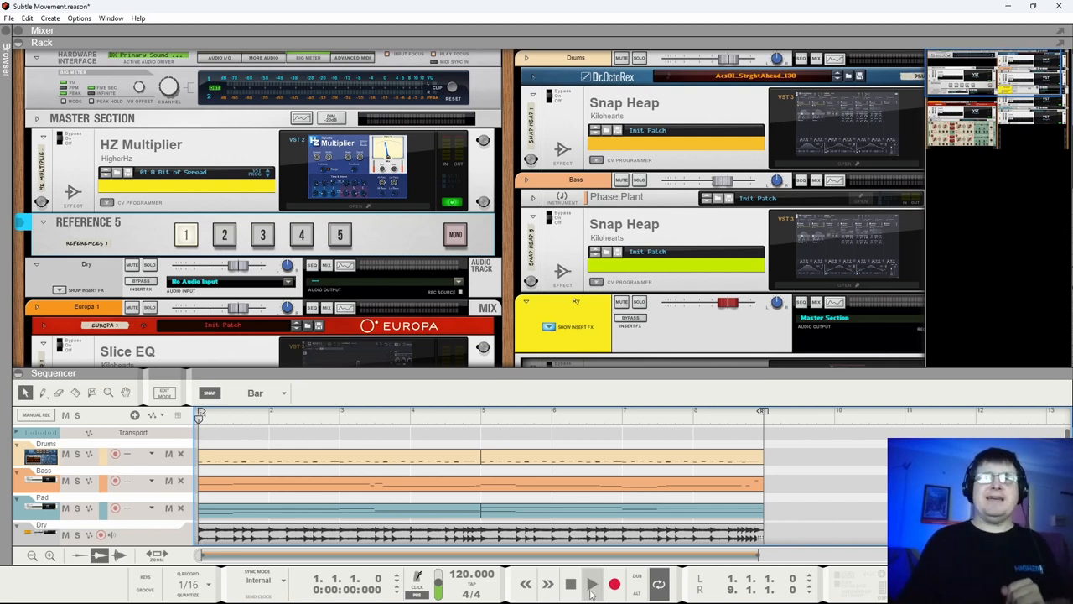
{"action": "left_click", "coordinate": [591, 583]}
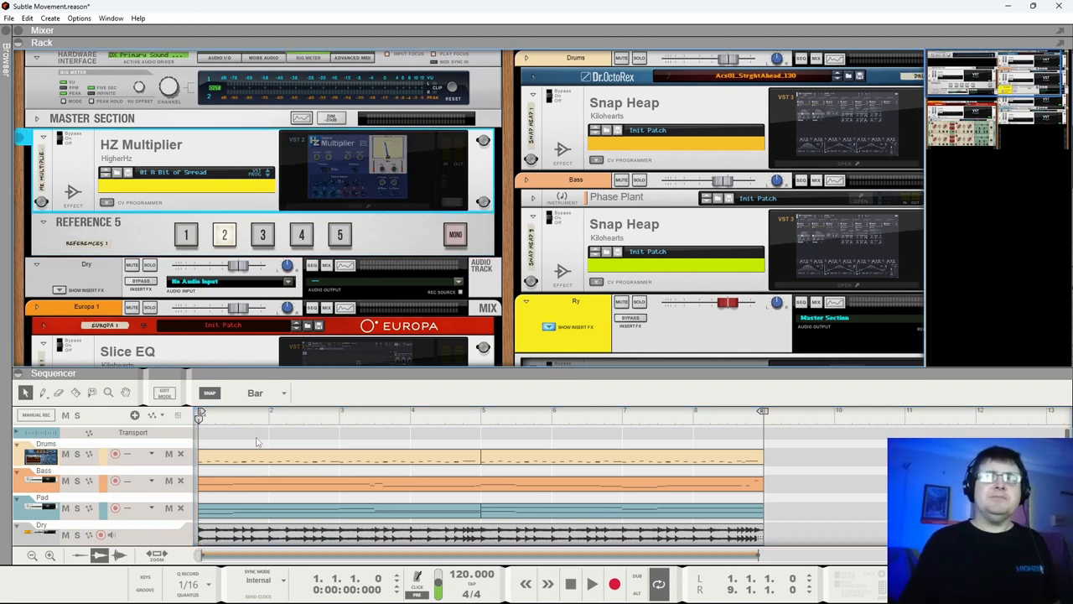
Start playback of the looped song from the transport bar.
{"action": "left_click", "coordinate": [590, 583]}
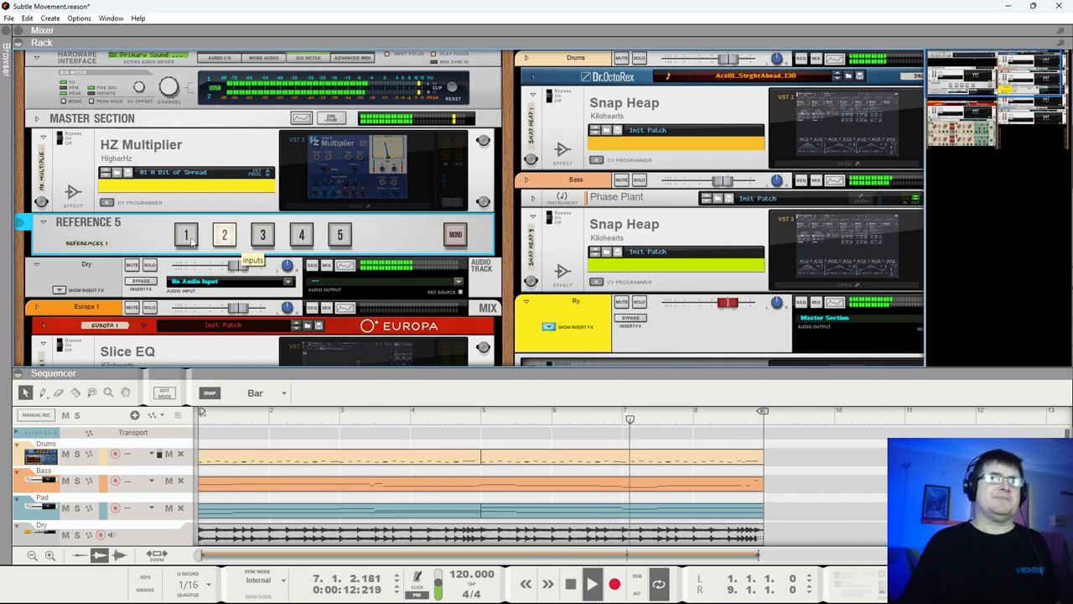
{"action": "left_click", "coordinate": [224, 234]}
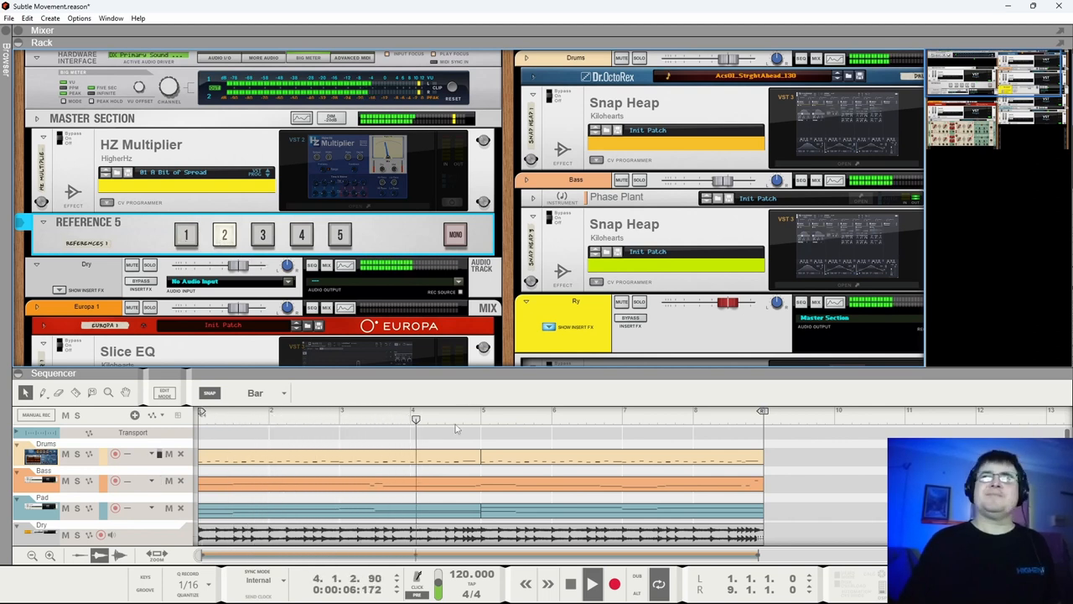
{"action": "left_click", "coordinate": [590, 584]}
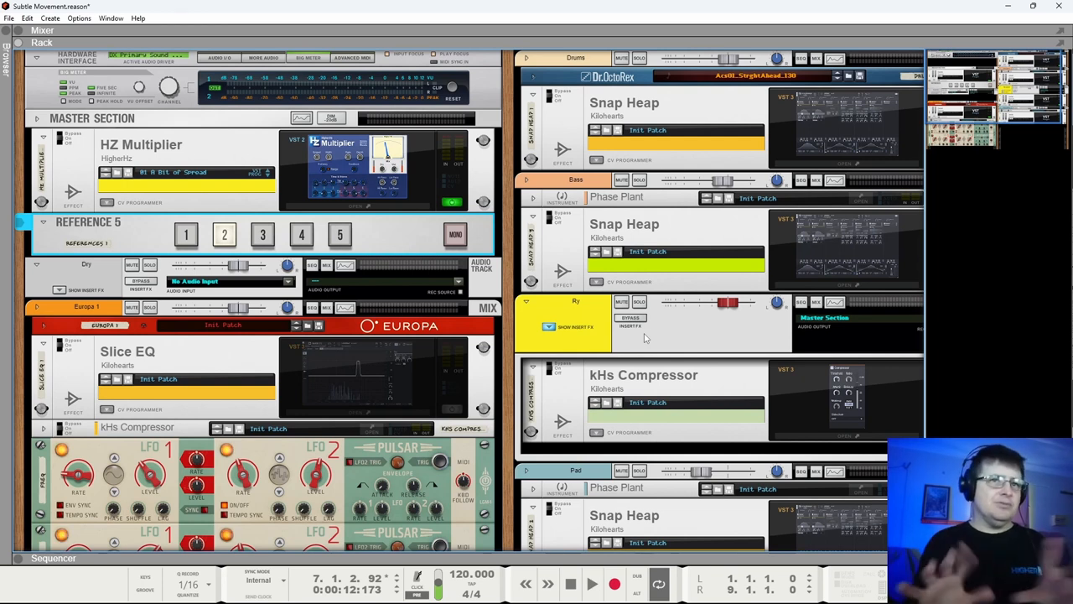
{"action": "mouse_move", "coordinate": [350, 399]}
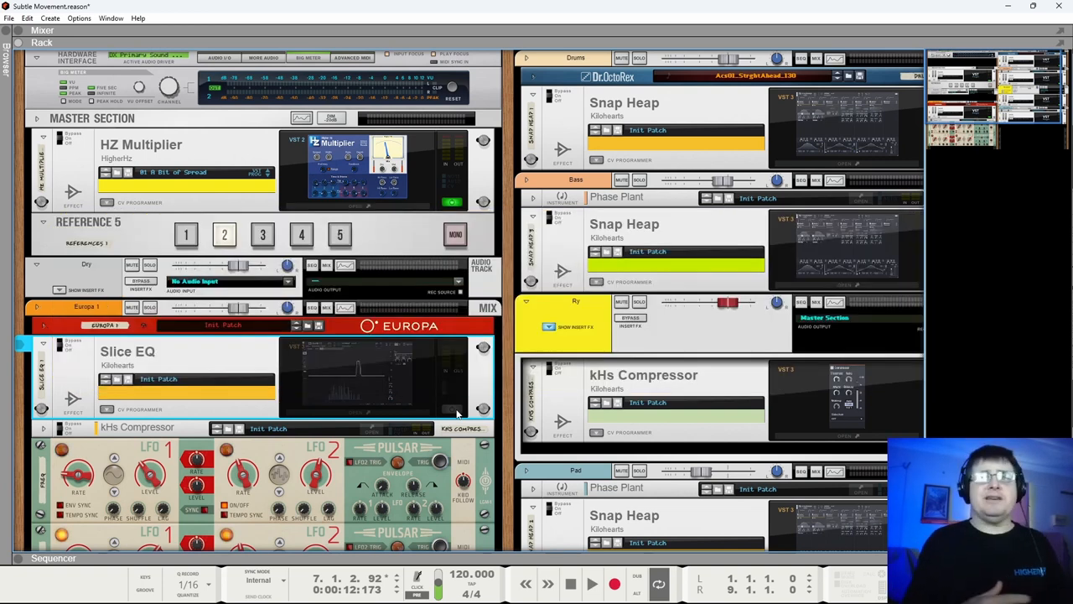
{"action": "mouse_move", "coordinate": [444, 399]}
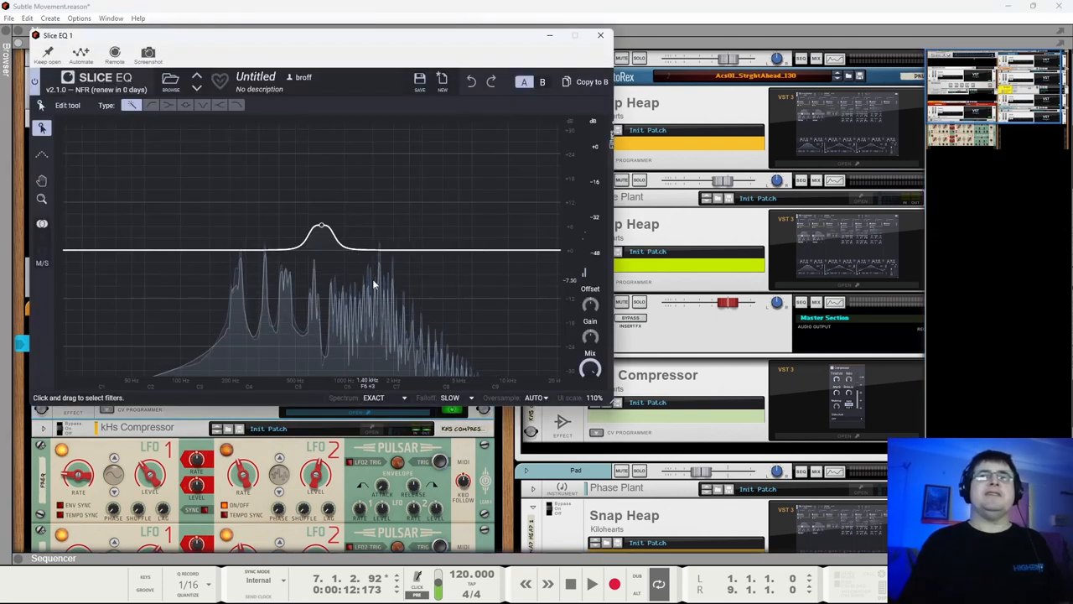
Boost the Slice EQ peak band and sweep it between the lowest harmonics and higher frequencies.
{"action": "left_click", "coordinate": [600, 35]}
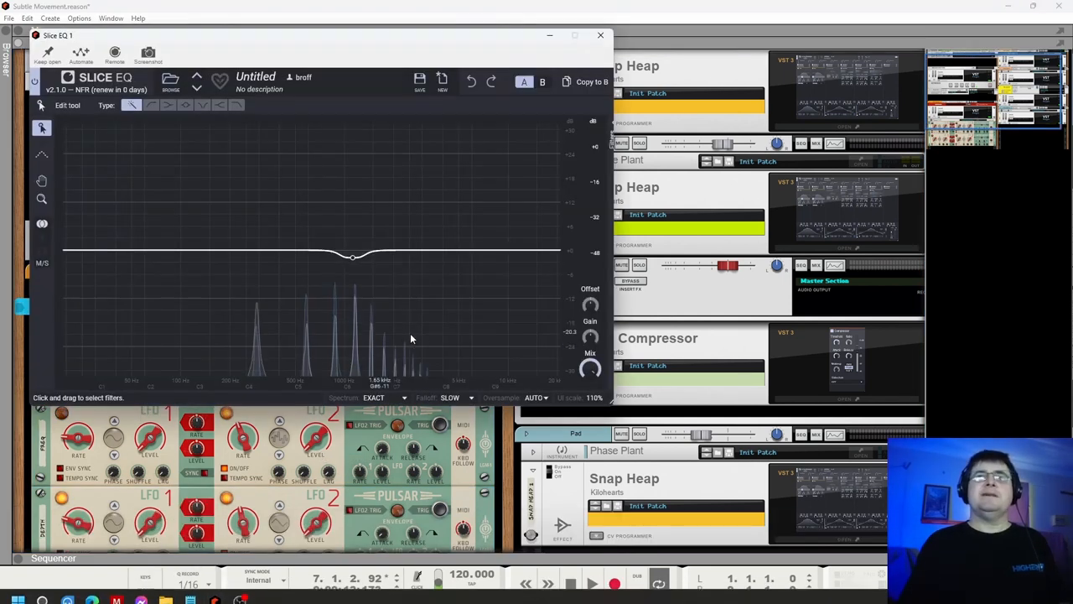
{"action": "left_click_drag", "start_coordinate": [354, 255], "coordinate": [355, 224]}
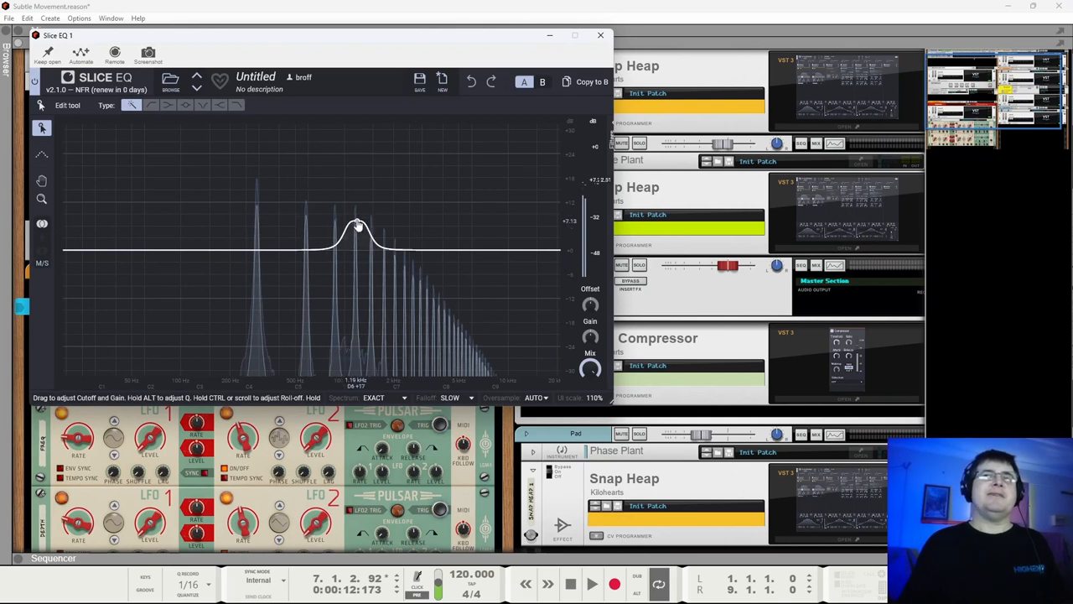
{"action": "left_click_drag", "start_coordinate": [355, 221], "coordinate": [466, 198]}
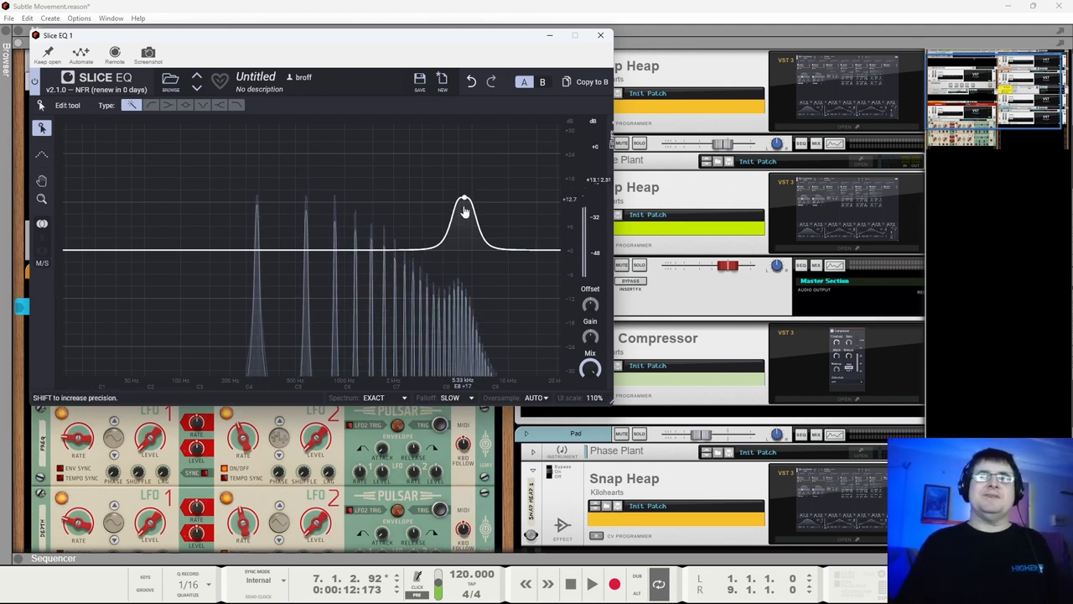
{"action": "left_click_drag", "start_coordinate": [466, 209], "coordinate": [352, 208]}
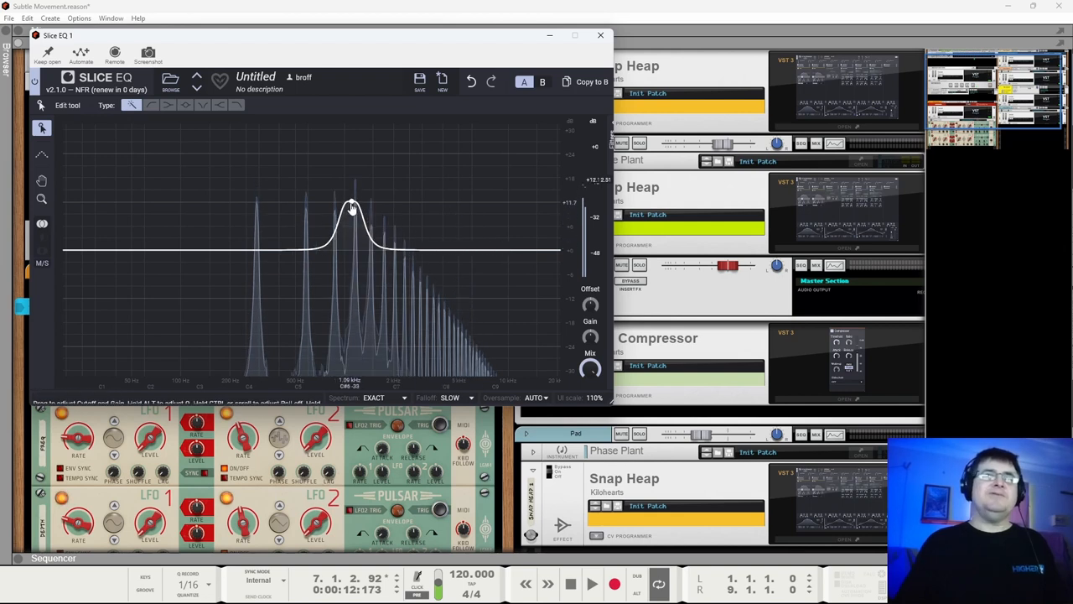
{"action": "left_click_drag", "start_coordinate": [352, 208], "coordinate": [468, 201]}
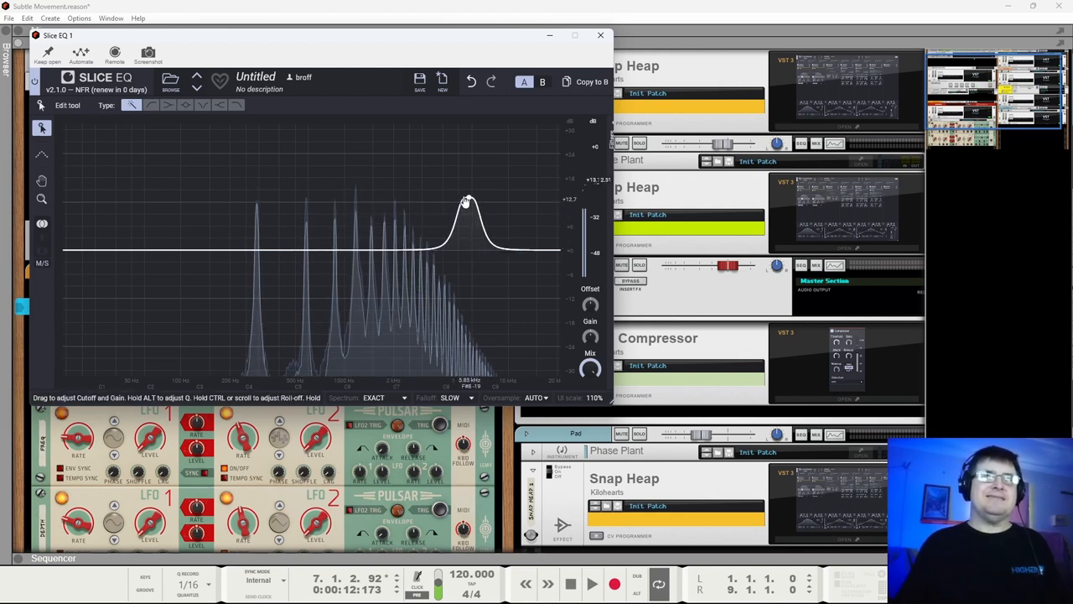
{"action": "left_click_drag", "start_coordinate": [468, 201], "coordinate": [379, 228]}
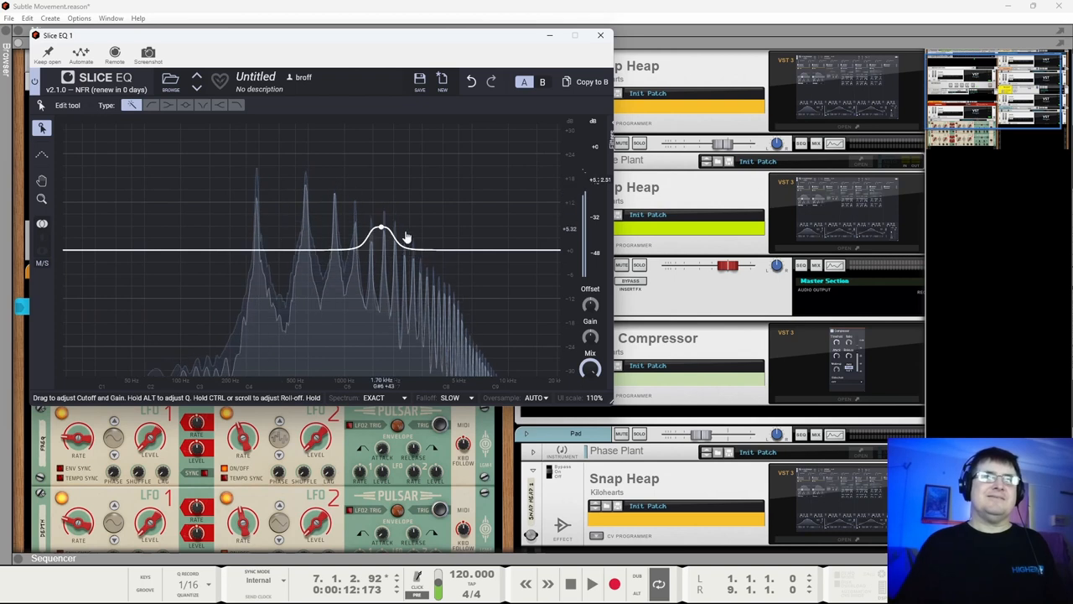
{"action": "left_click_drag", "start_coordinate": [382, 228], "coordinate": [372, 215]}
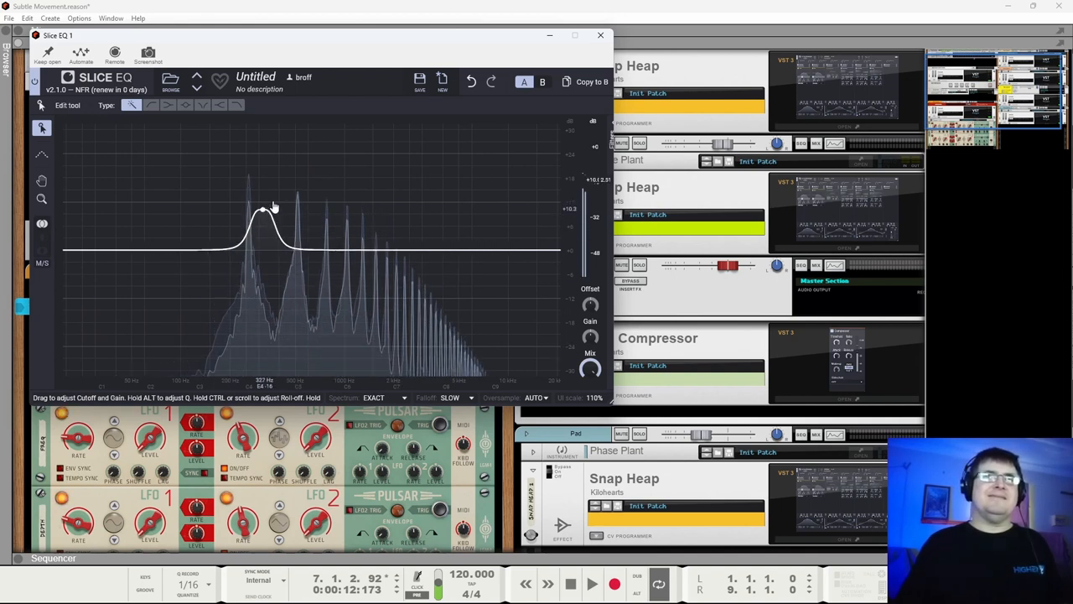
Swing the band through an upper-mid boost and a cut, then settle it as a gentle high-frequency boost.
{"action": "left_click_drag", "start_coordinate": [265, 205], "coordinate": [405, 197]}
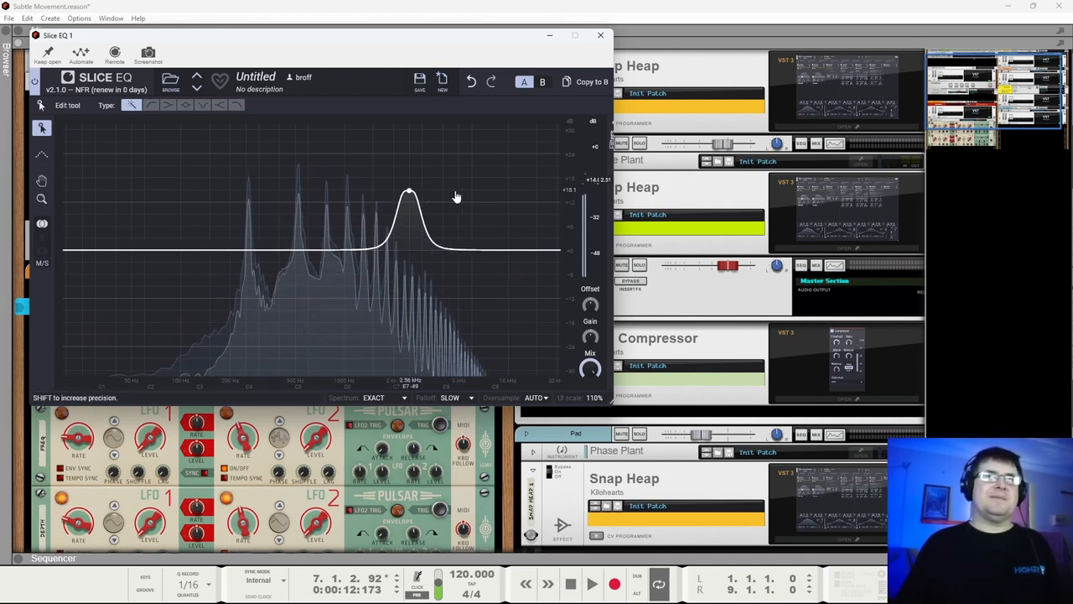
{"action": "left_click_drag", "start_coordinate": [406, 195], "coordinate": [338, 300]}
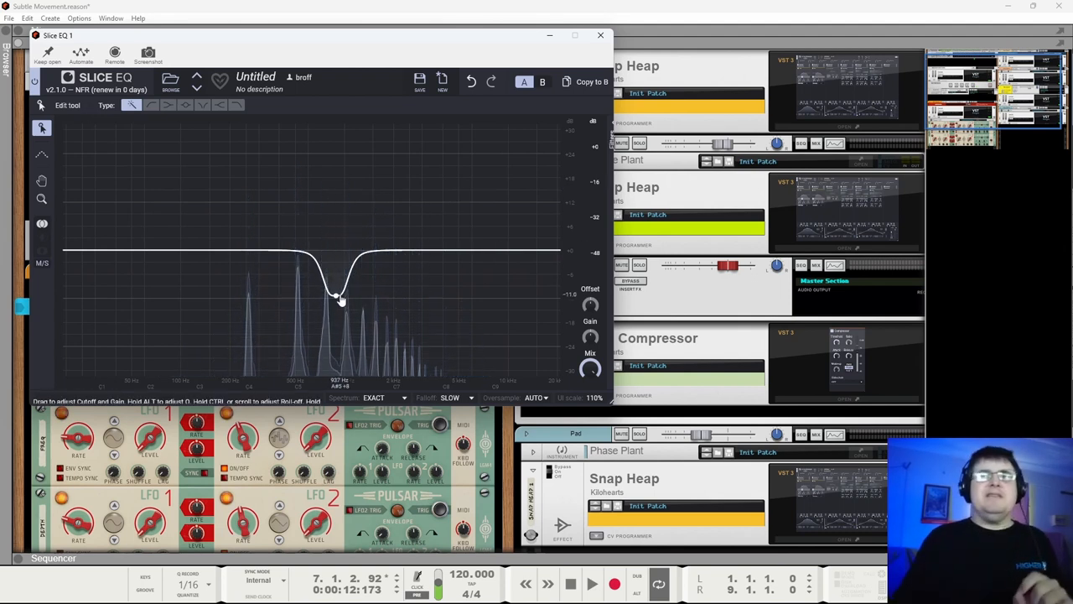
{"action": "left_click_drag", "start_coordinate": [338, 298], "coordinate": [335, 302]}
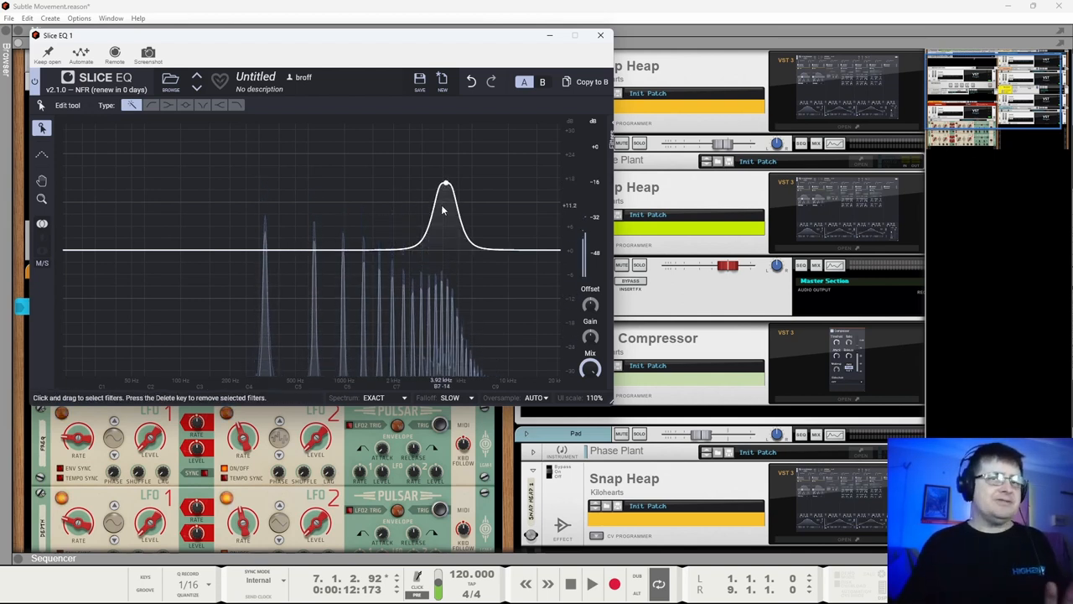
{"action": "left_click_drag", "start_coordinate": [445, 207], "coordinate": [446, 186]}
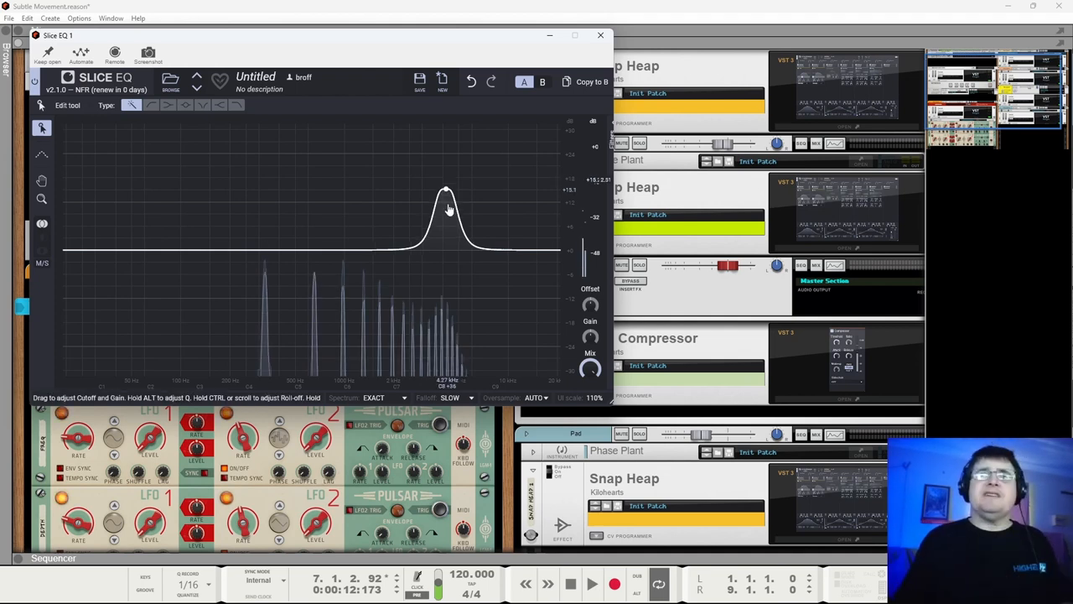
{"action": "left_click_drag", "start_coordinate": [446, 198], "coordinate": [446, 248]}
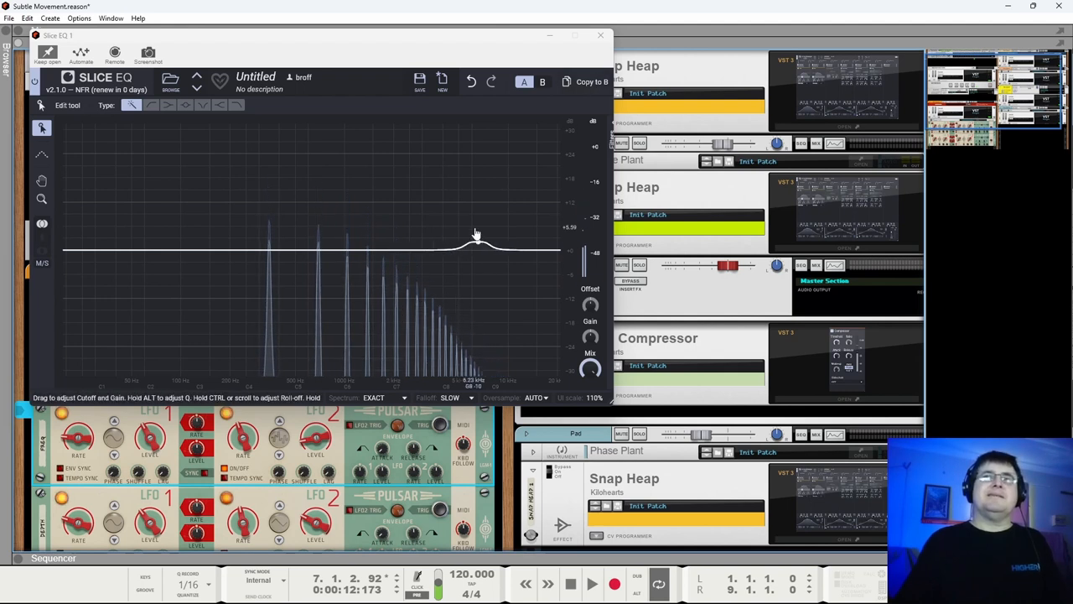
Sweep the peak band down and back up in frequency, easing its gain to a gentle boost.
{"action": "left_click_drag", "start_coordinate": [476, 242], "coordinate": [459, 250]}
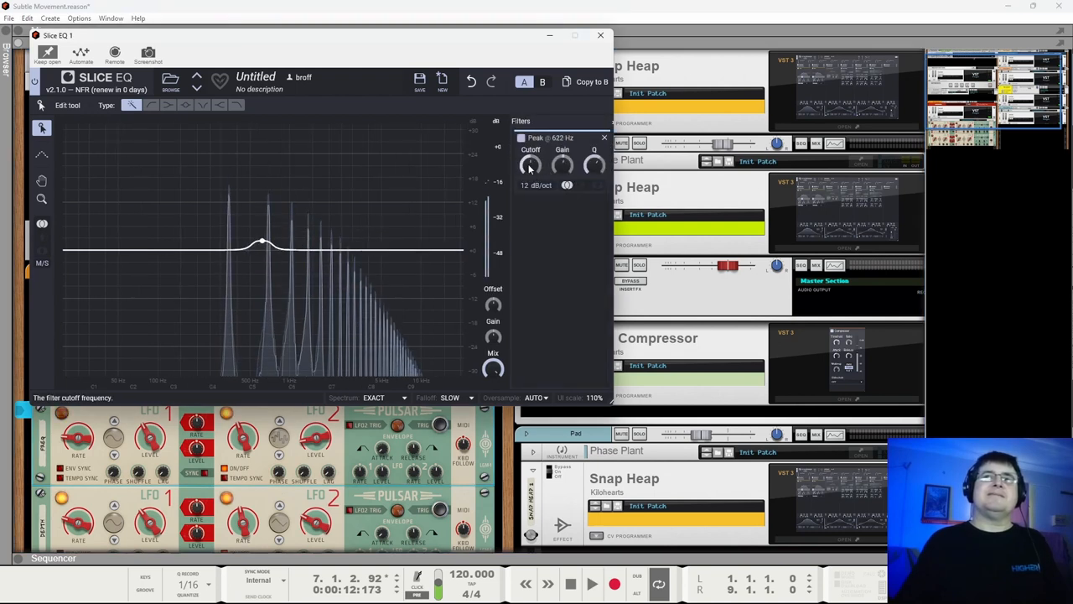
{"action": "left_click_drag", "start_coordinate": [262, 242], "coordinate": [312, 252]}
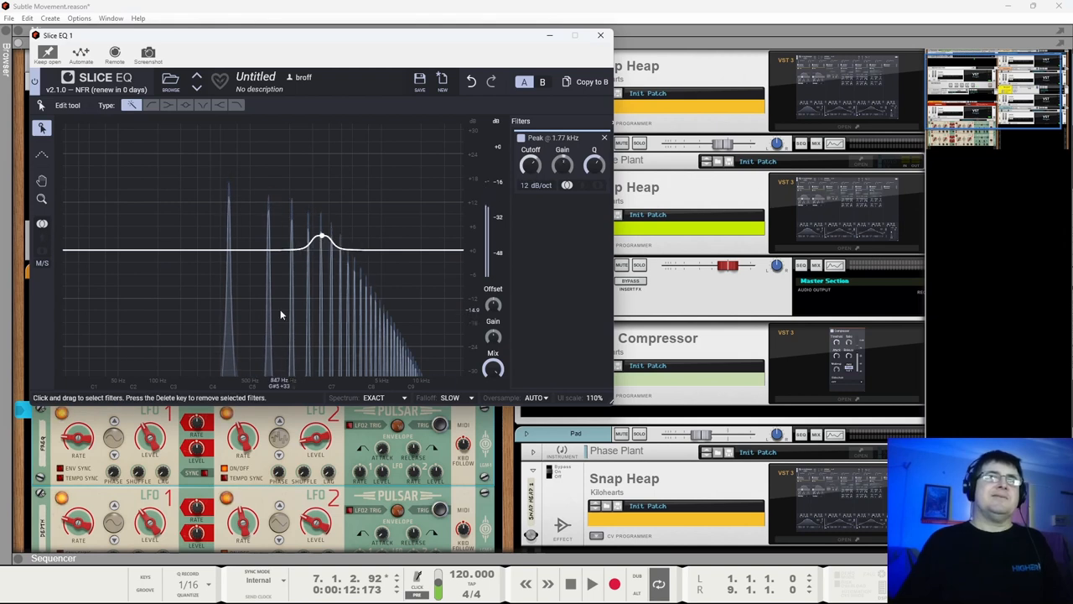
{"action": "left_click_drag", "start_coordinate": [322, 238], "coordinate": [344, 231]}
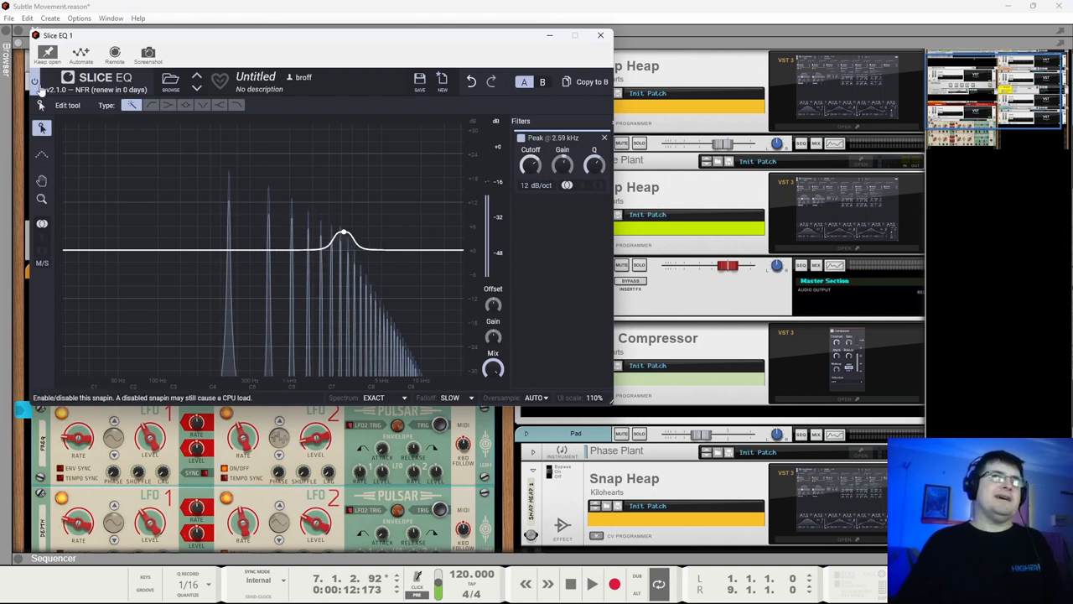
{"action": "left_click_drag", "start_coordinate": [342, 232], "coordinate": [342, 253]}
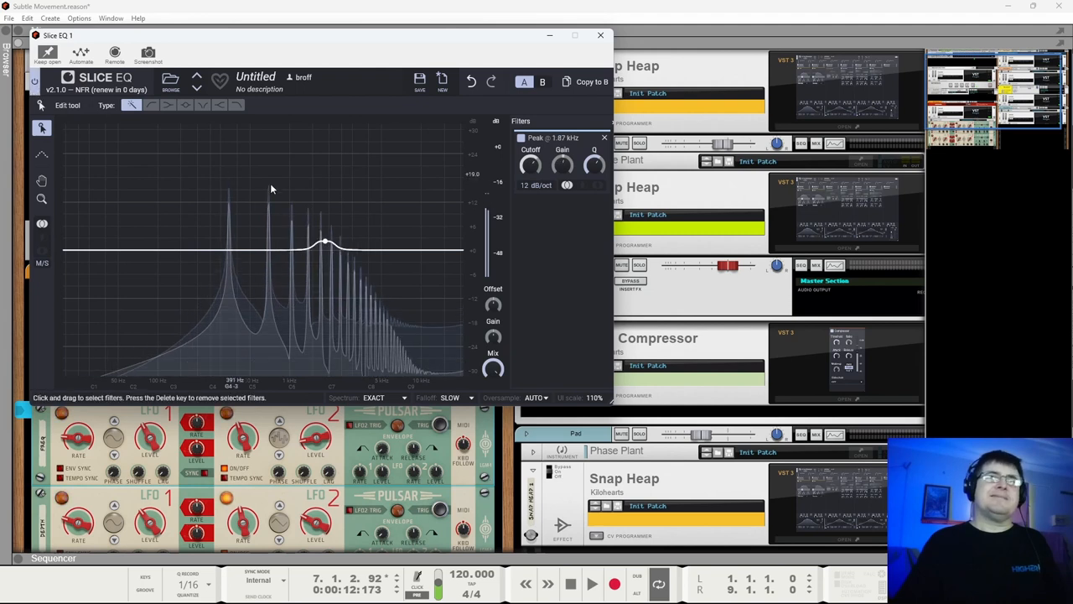
{"action": "left_click_drag", "start_coordinate": [326, 243], "coordinate": [302, 250]}
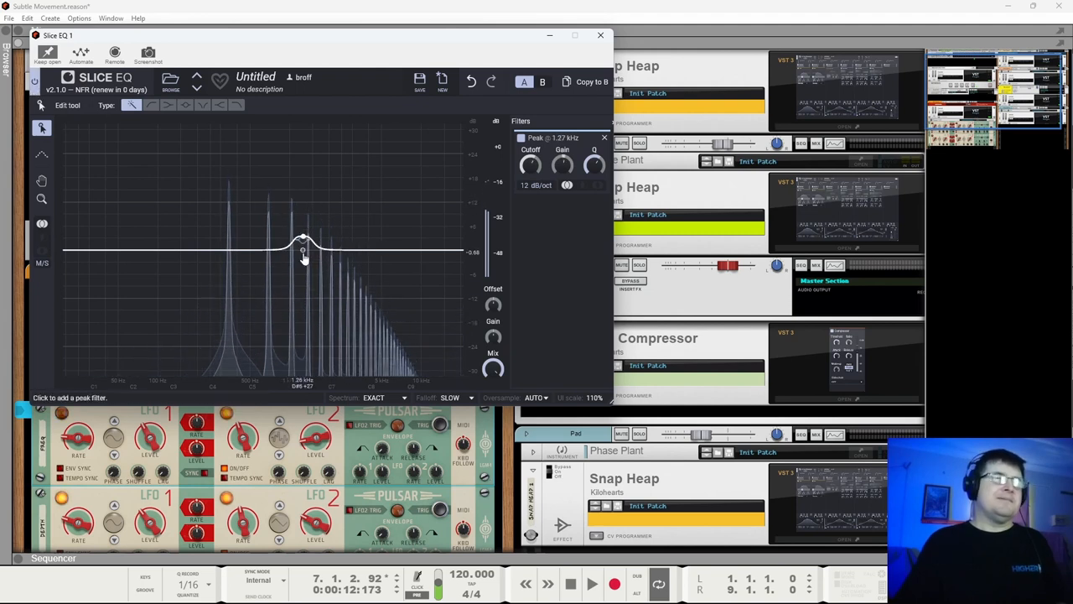
{"action": "left_click_drag", "start_coordinate": [304, 251], "coordinate": [301, 252]}
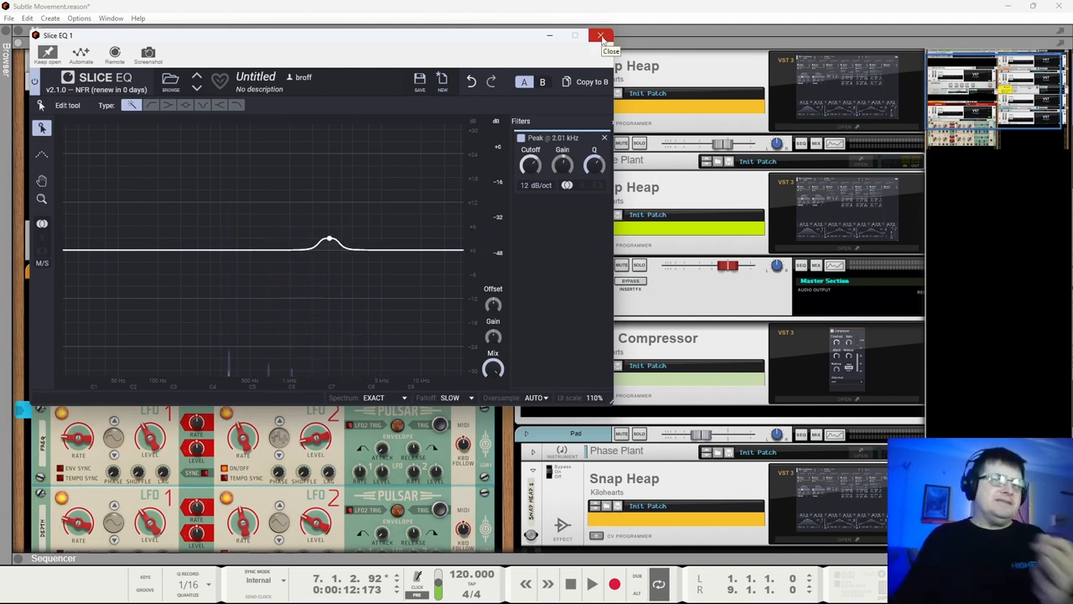
Push the band to a strong boost, then leave it as a slight cut around 3.2 kHz.
{"action": "left_click_drag", "start_coordinate": [329, 241], "coordinate": [344, 255]}
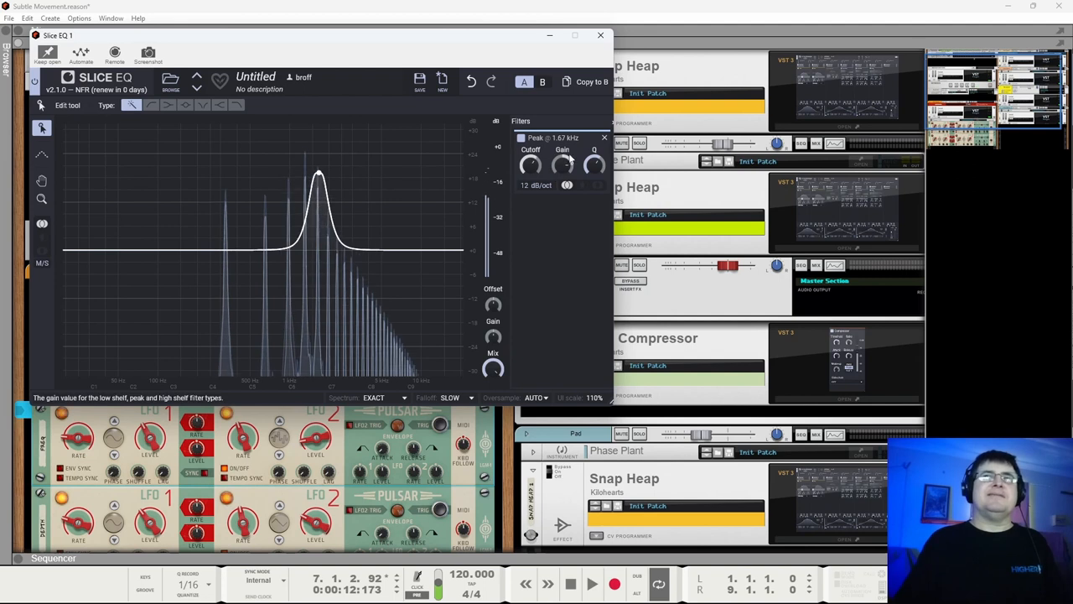
{"action": "left_click_drag", "start_coordinate": [530, 164], "coordinate": [533, 159]}
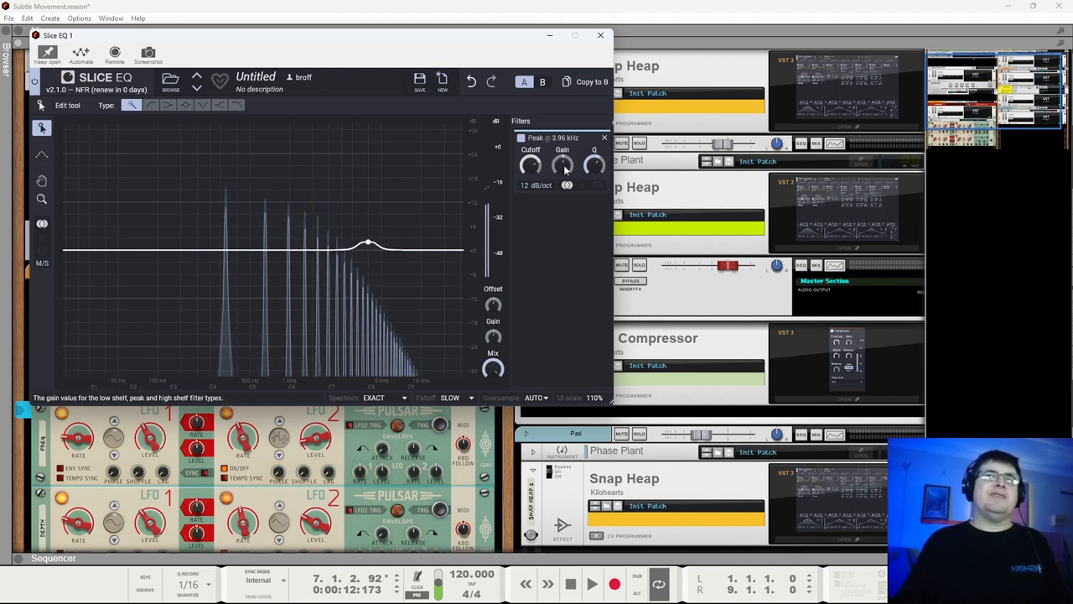
{"action": "left_click_drag", "start_coordinate": [367, 243], "coordinate": [355, 255]}
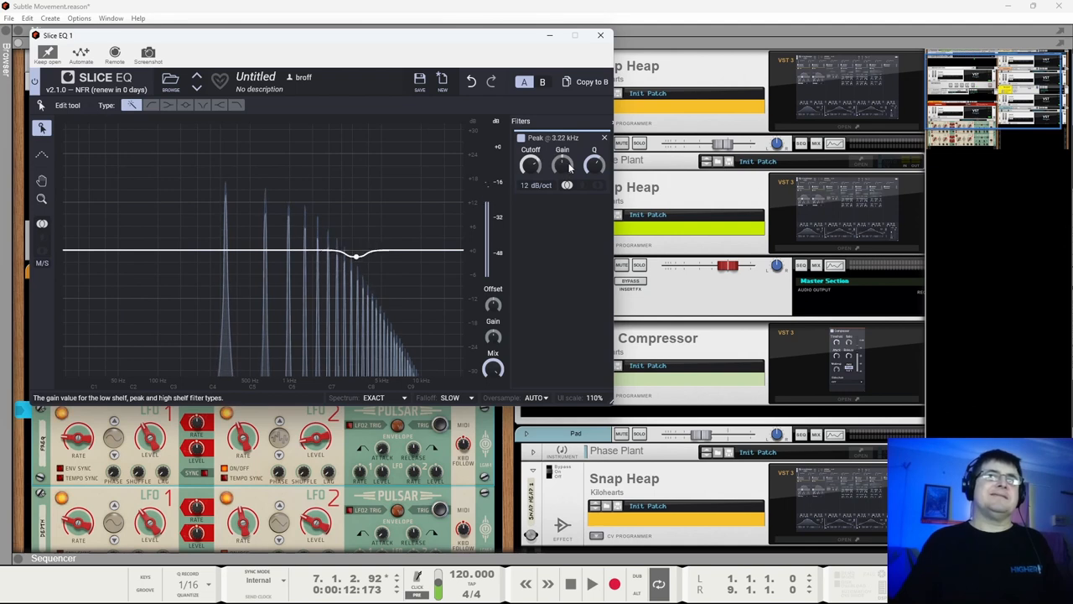
Close the Slice EQ editor to return to the full rack view.
{"action": "left_click", "coordinate": [601, 35]}
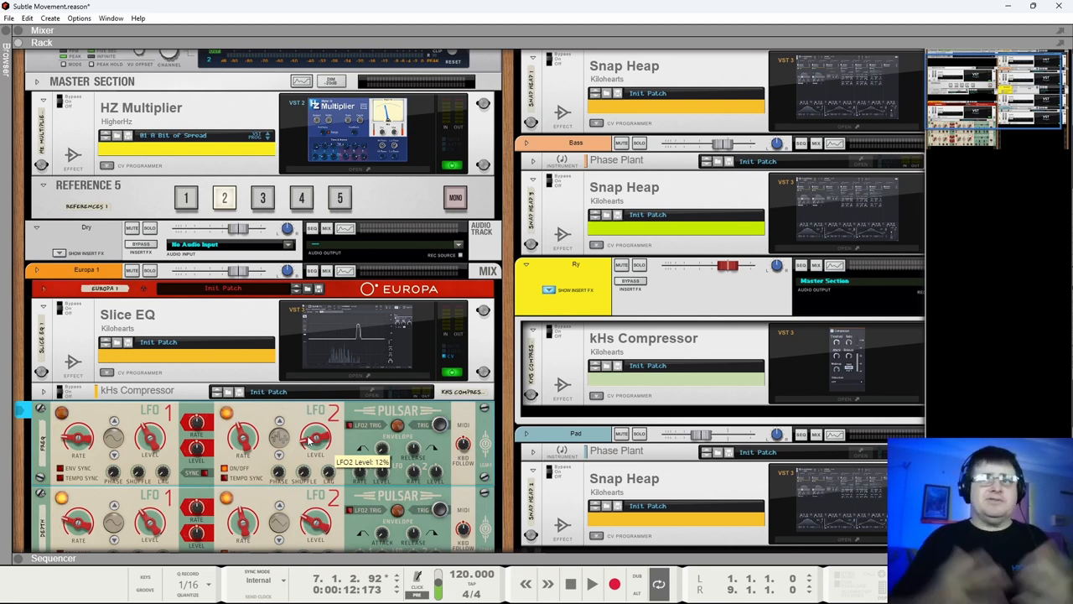
{"action": "mouse_move", "coordinate": [340, 334]}
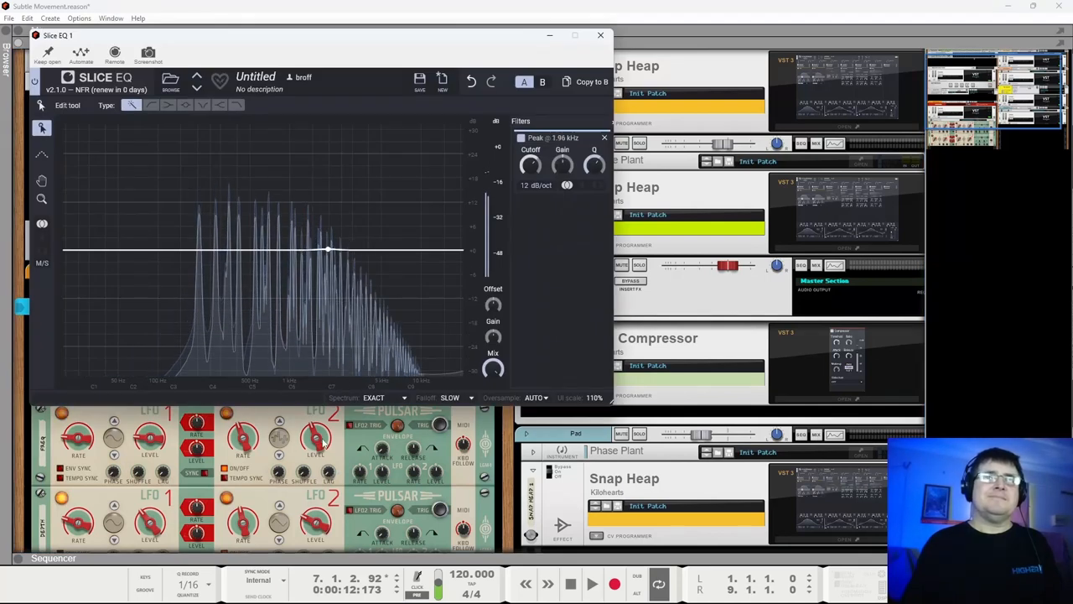
Try a gentle boost and a cut on the peak band, return it to 0 dB and close the editor.
{"action": "left_click_drag", "start_coordinate": [327, 249], "coordinate": [277, 258]}
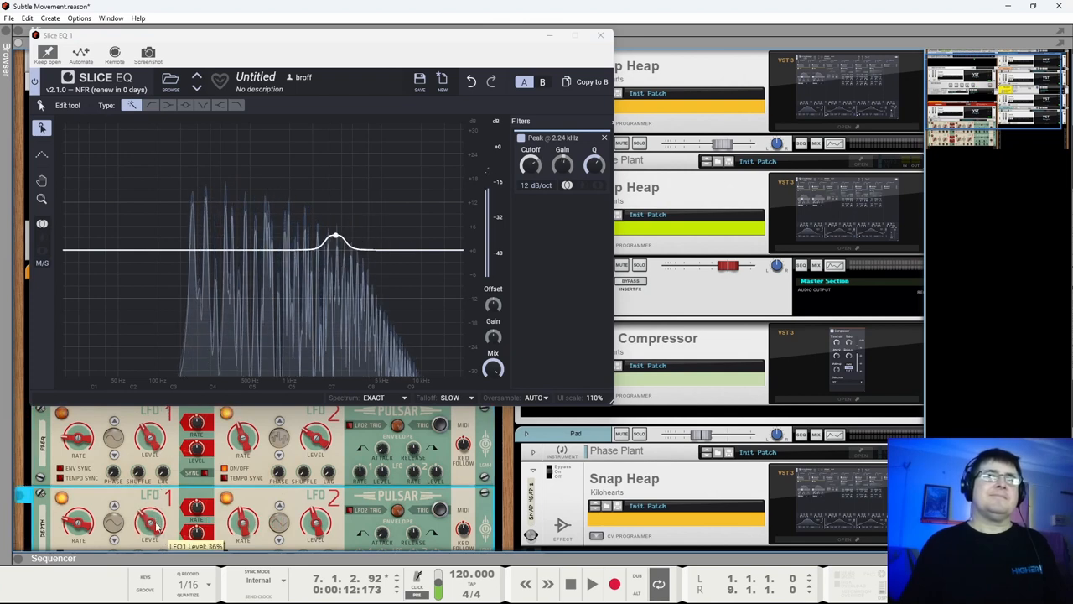
{"action": "left_click_drag", "start_coordinate": [334, 238], "coordinate": [343, 262]}
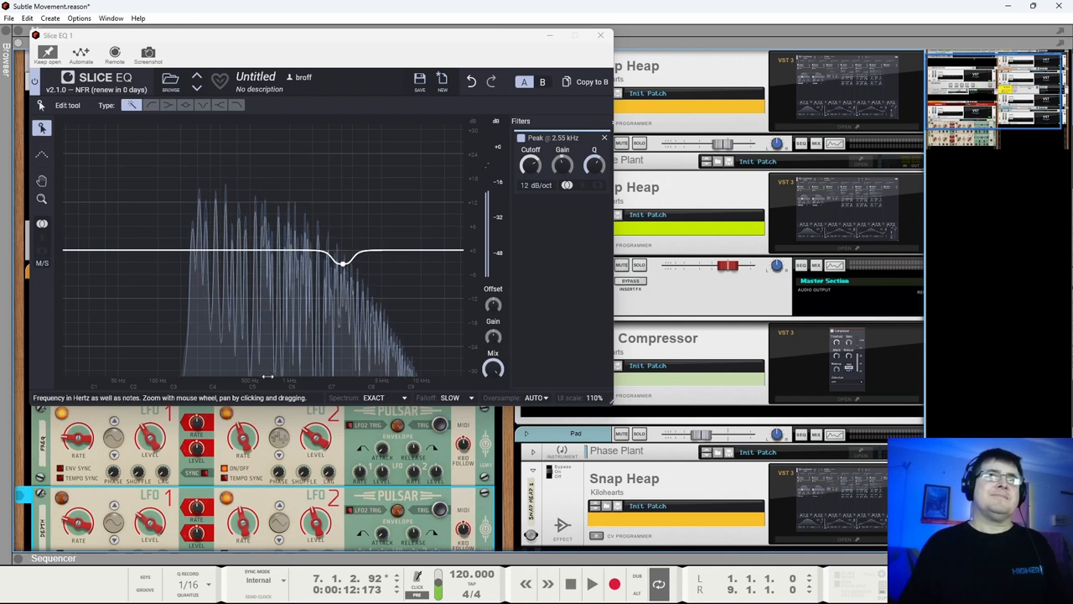
{"action": "left_click_drag", "start_coordinate": [344, 262], "coordinate": [373, 255]}
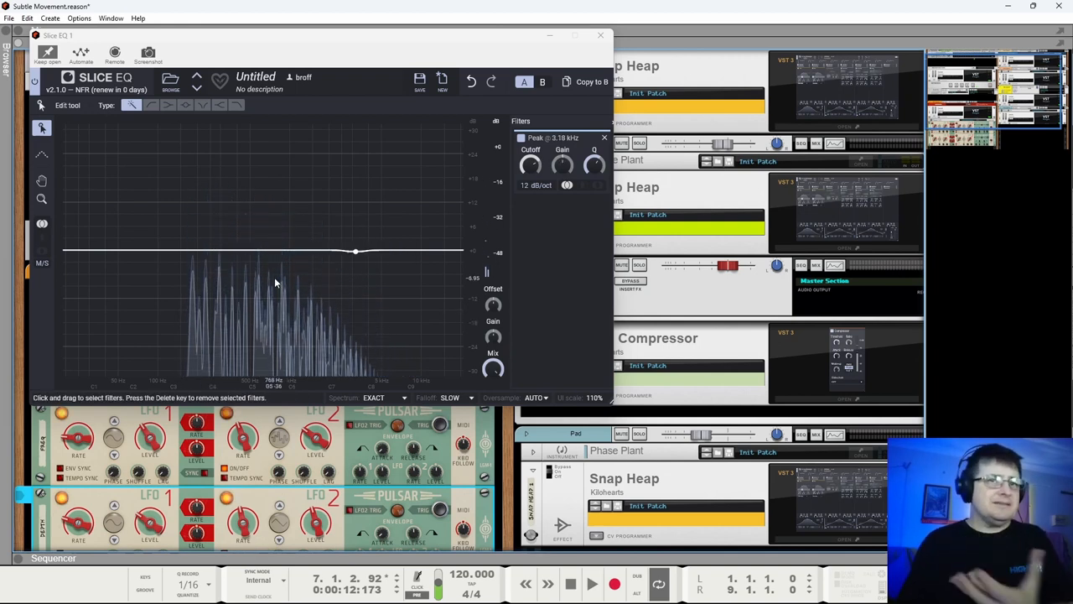
{"action": "left_click_drag", "start_coordinate": [356, 251], "coordinate": [355, 268]}
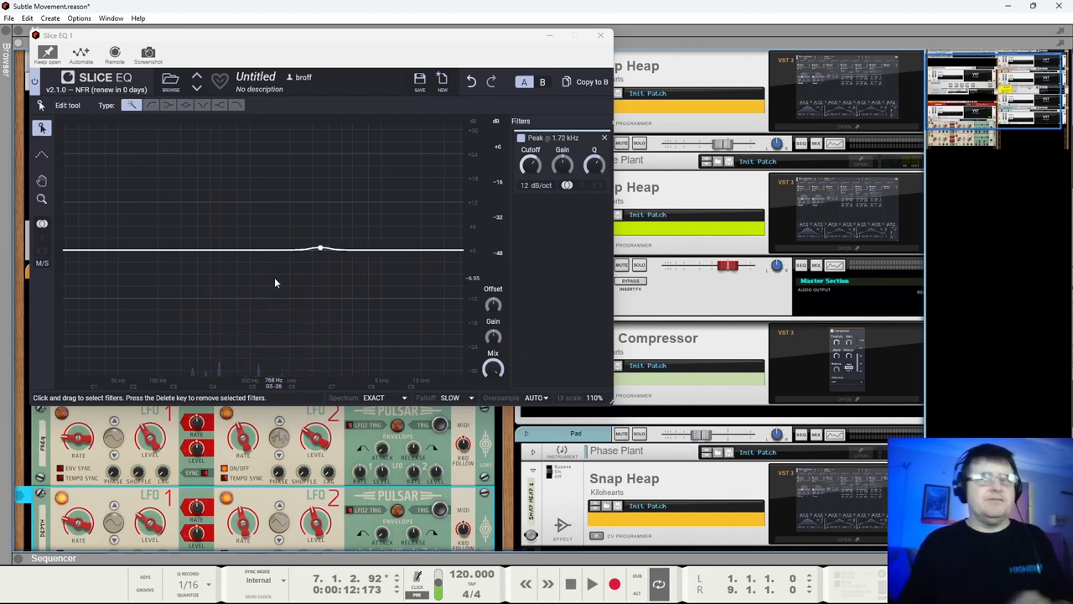
{"action": "left_click", "coordinate": [600, 35]}
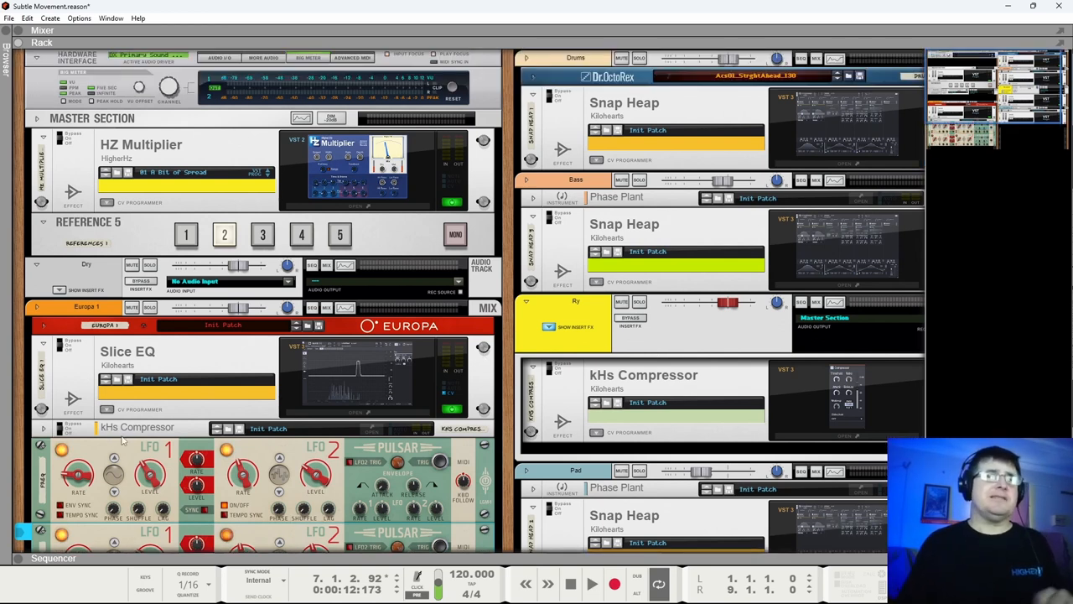
{"action": "mouse_move", "coordinate": [264, 262]}
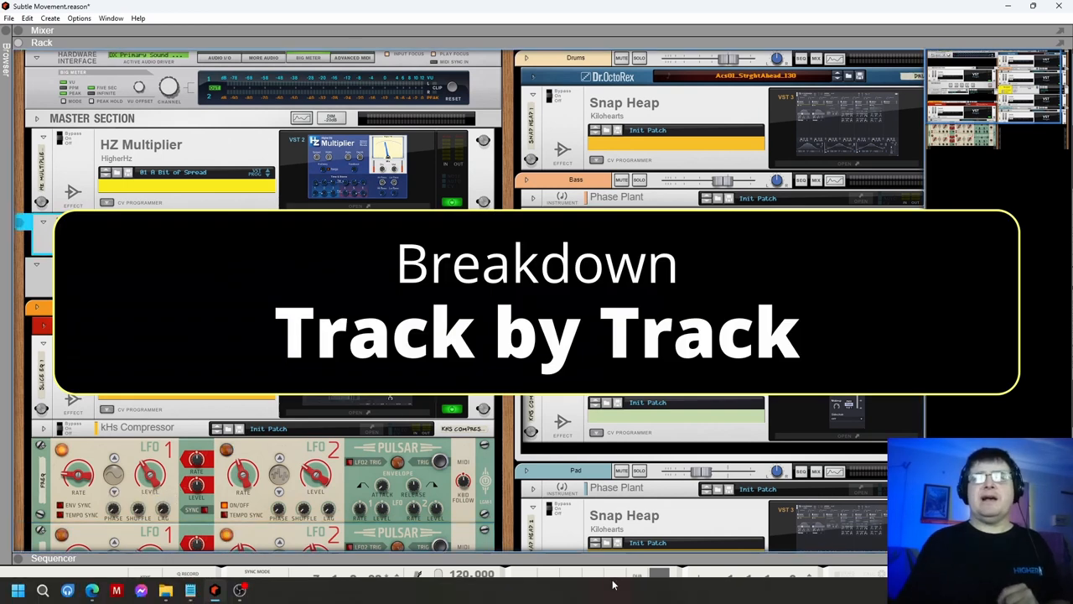
Play the song from around bar 7 to hear the arrangement, then stop it.
{"action": "left_click", "coordinate": [591, 584]}
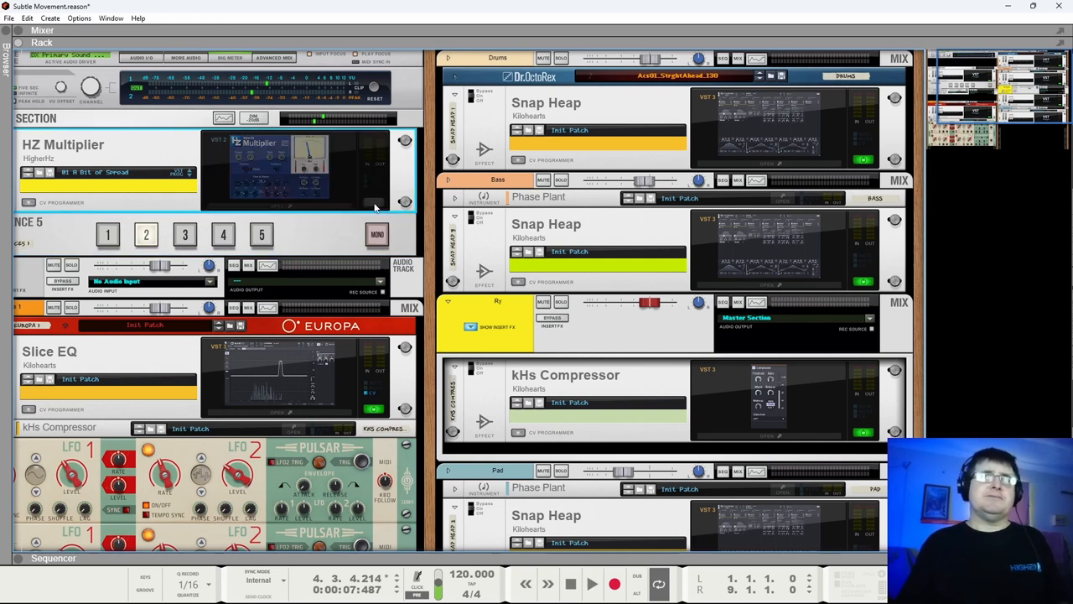
{"action": "left_click", "coordinate": [592, 583]}
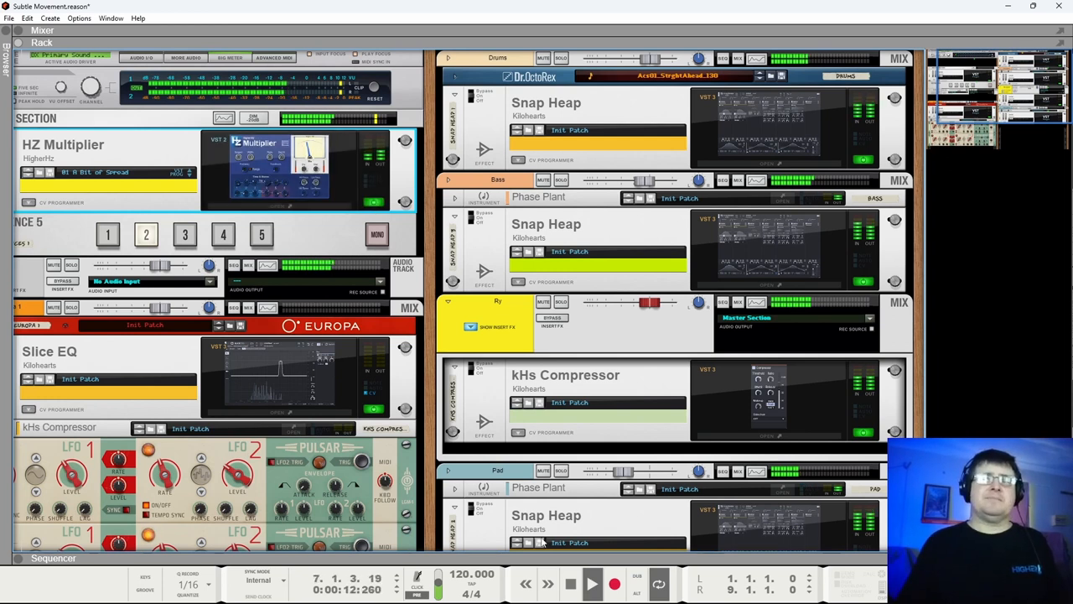
{"action": "left_click", "coordinate": [570, 584]}
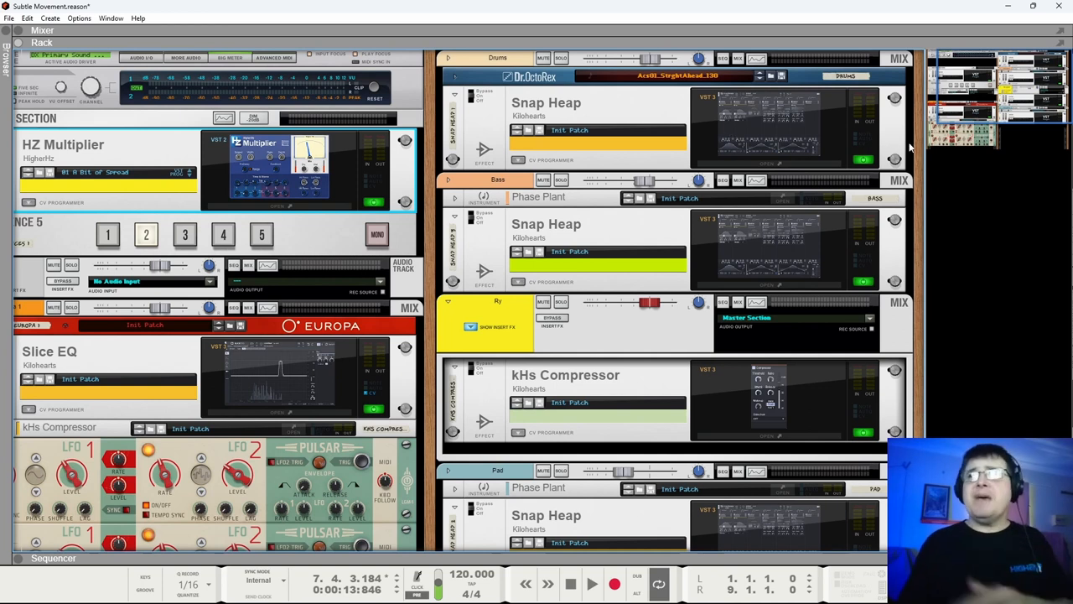
{"action": "mouse_move", "coordinate": [459, 278]}
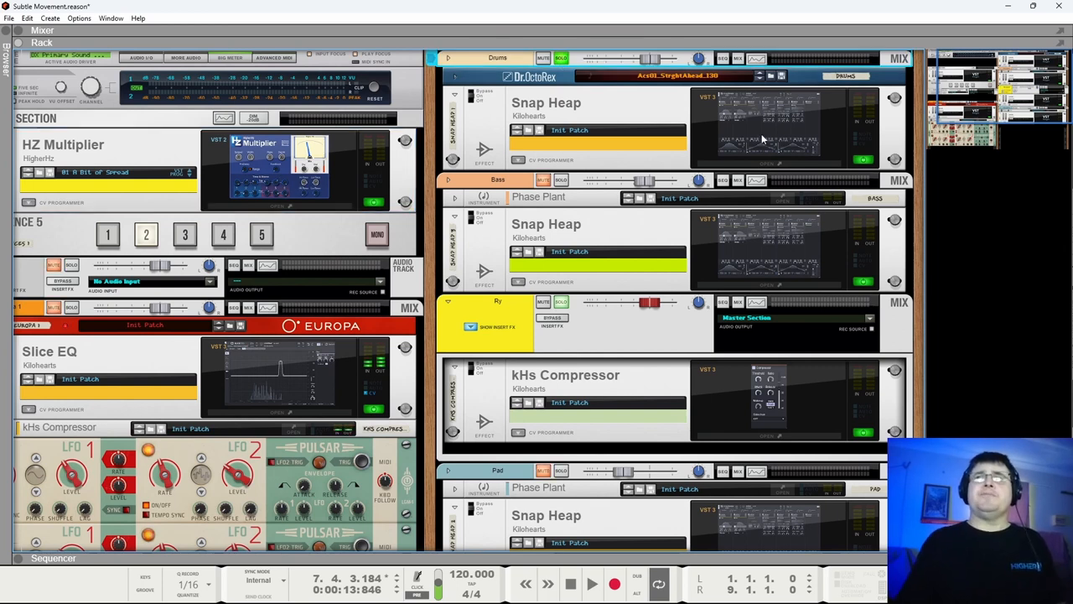
Show the drums track's Snap Heap window with its Slice EQ and 3-Band EQ chain.
{"action": "left_click", "coordinate": [590, 584]}
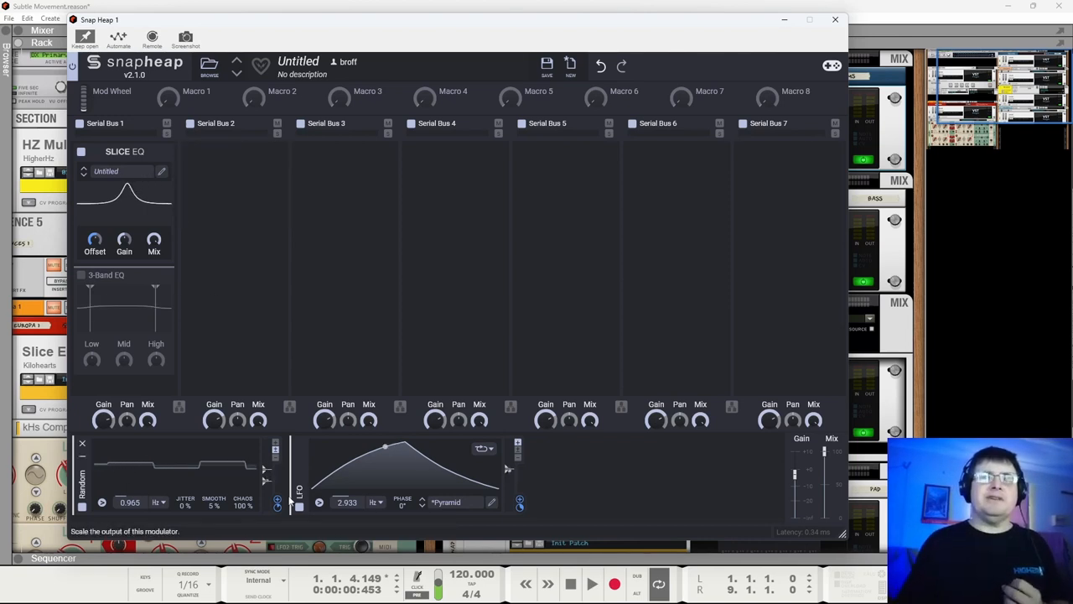
{"action": "left_click", "coordinate": [590, 584]}
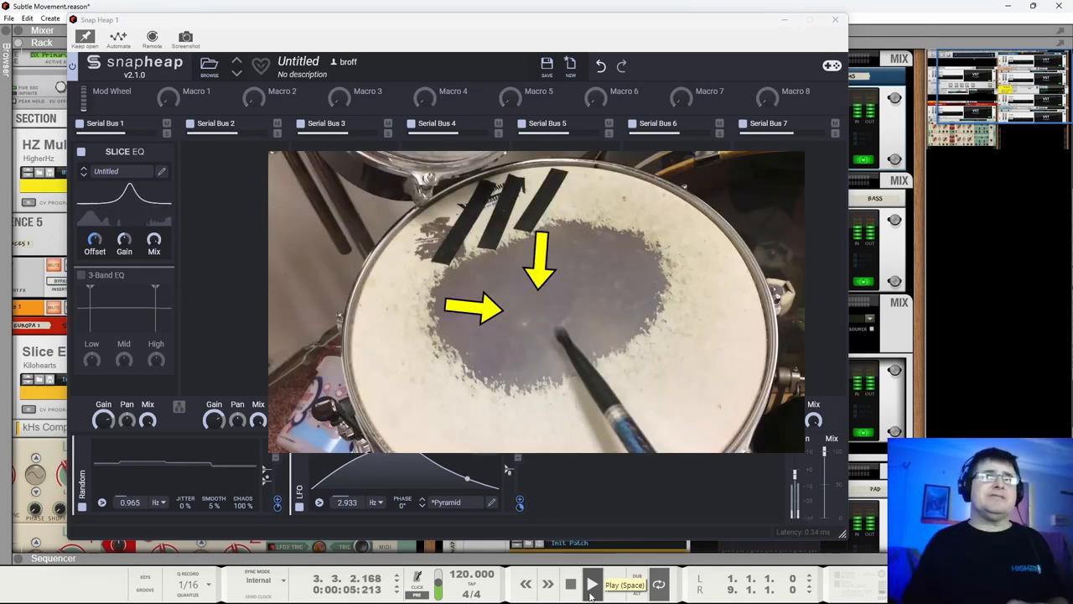
{"action": "left_click", "coordinate": [592, 584]}
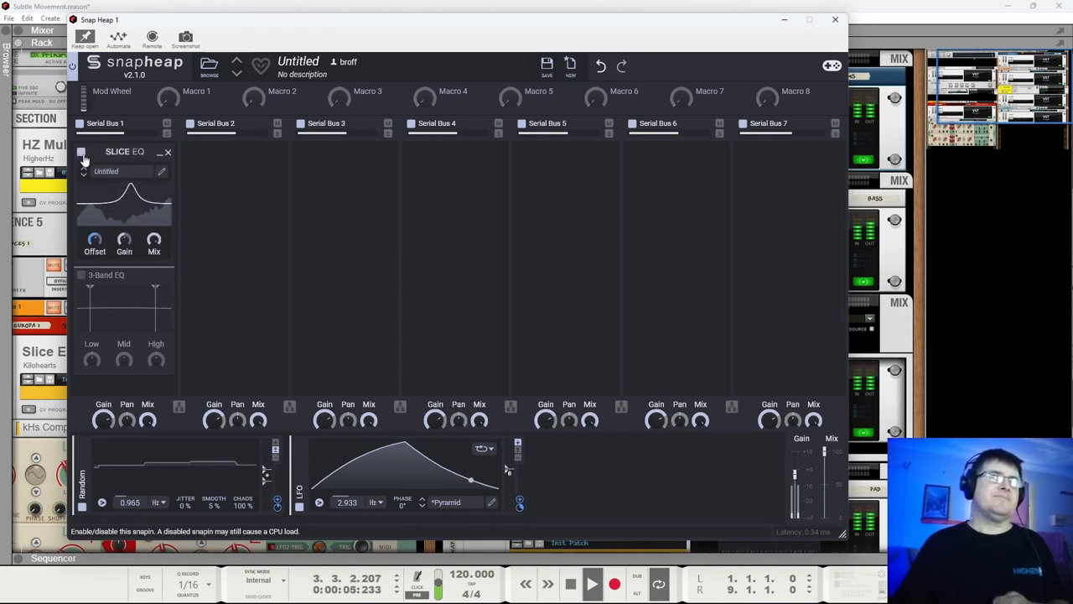
{"action": "left_click_drag", "start_coordinate": [94, 241], "coordinate": [276, 503]}
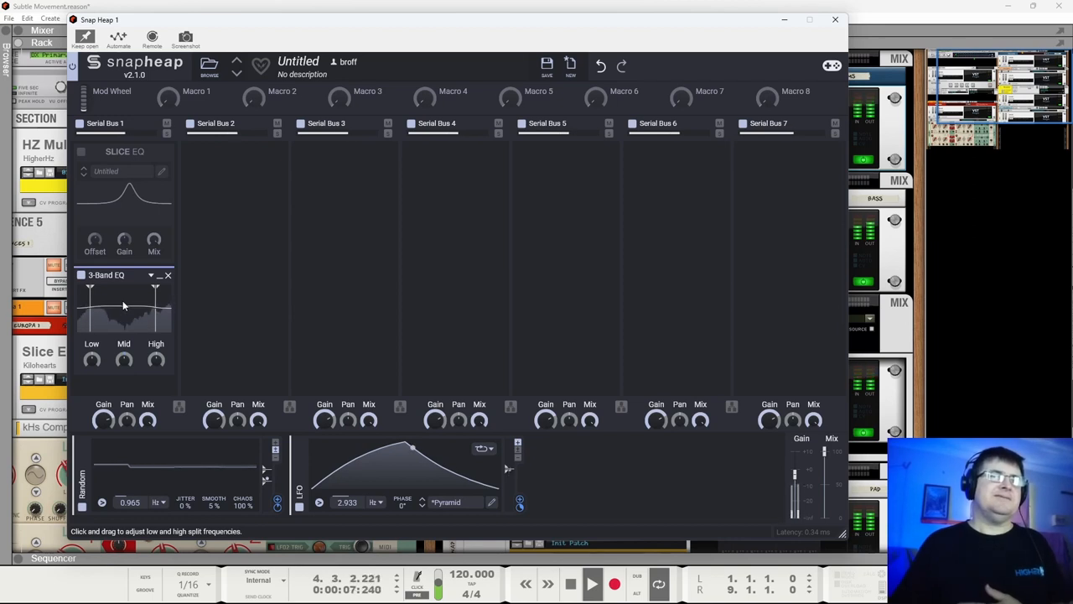
{"action": "left_click", "coordinate": [80, 274]}
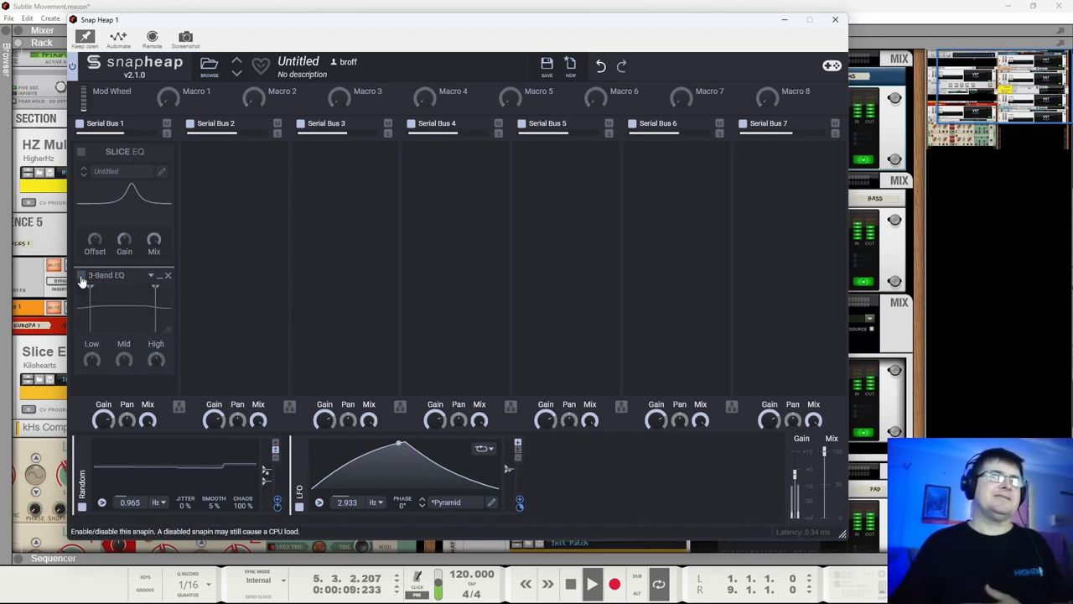
{"action": "left_click", "coordinate": [80, 275]}
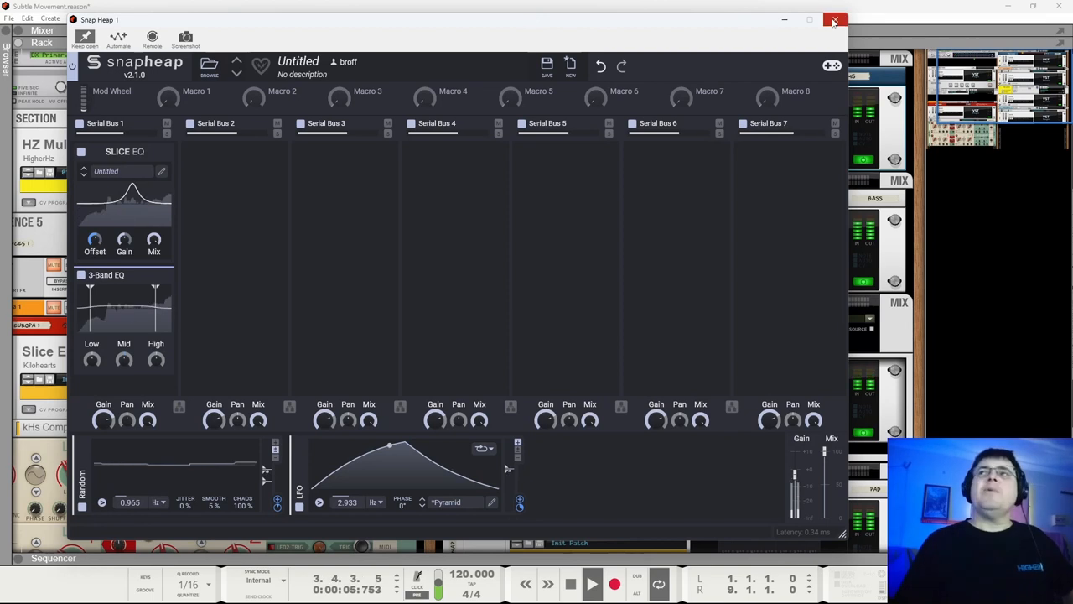
Close the drums Snap Heap and show Snap Heap 3 with its single Slice EQ snapin.
{"action": "left_click", "coordinate": [835, 20]}
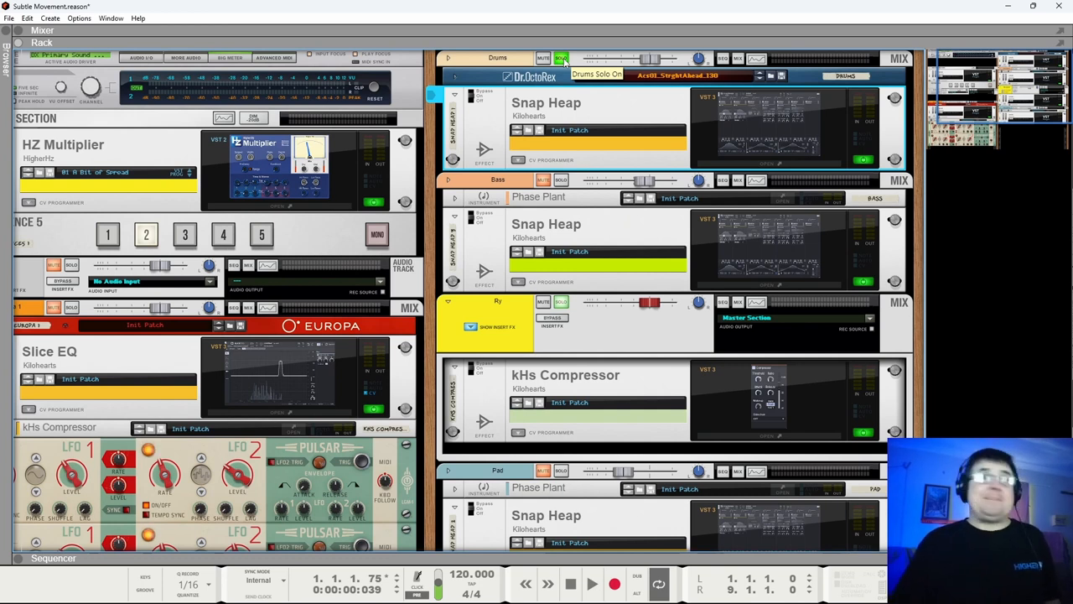
{"action": "left_click", "coordinate": [560, 57]}
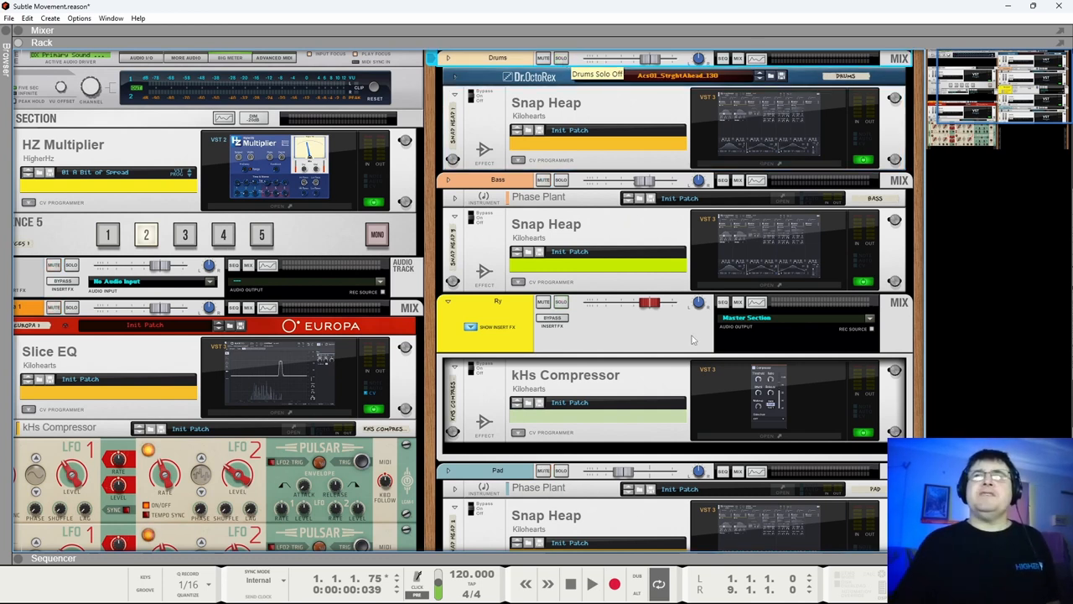
{"action": "left_click", "coordinate": [592, 584]}
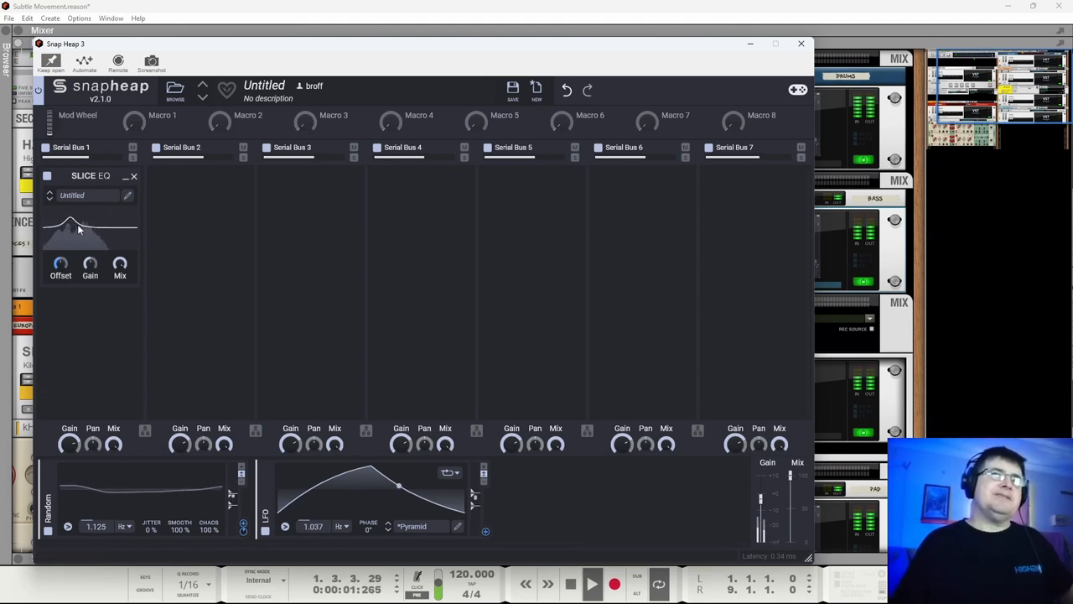
Toggle the Slice EQ snapin's bypass to compare, then bring up its full editor.
{"action": "left_click", "coordinate": [47, 176]}
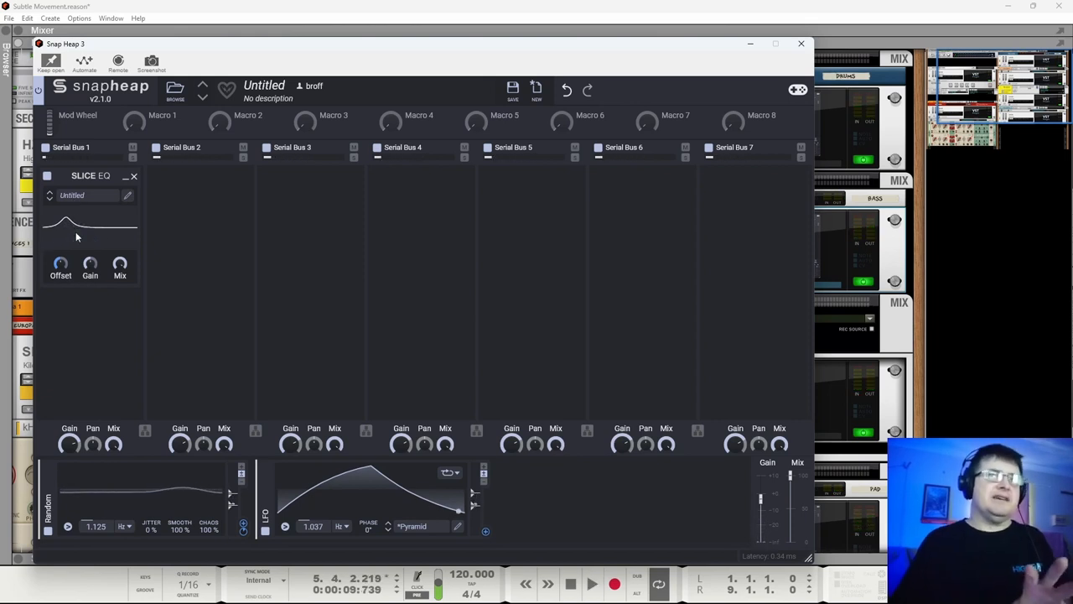
{"action": "left_click", "coordinate": [127, 195]}
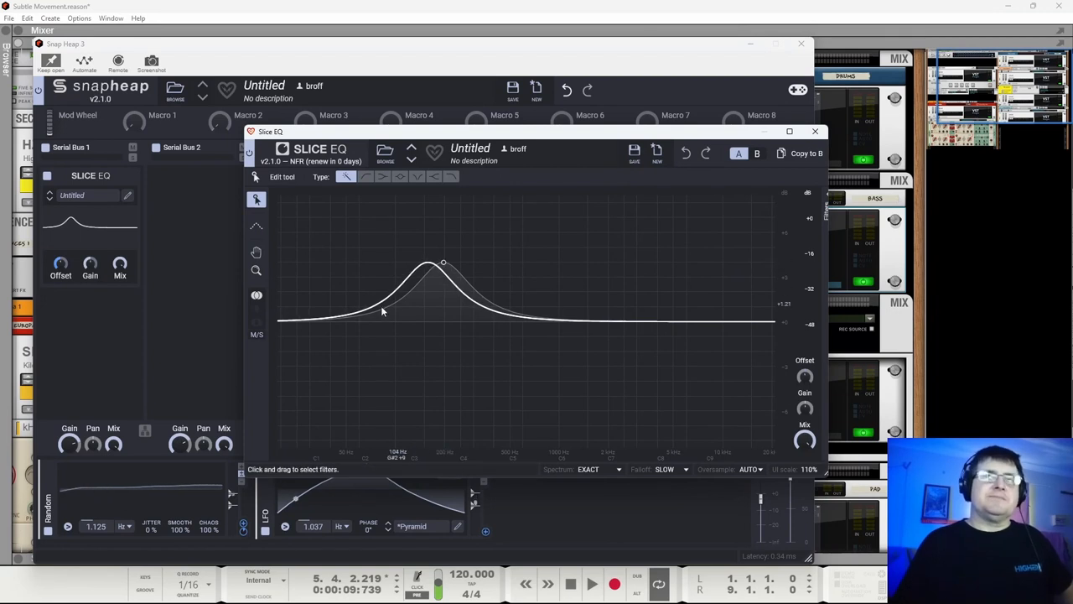
Nudge the Slice EQ bell band lower in frequency, then bring up the Snap Heap 1 window.
{"action": "left_click_drag", "start_coordinate": [443, 262], "coordinate": [443, 271]}
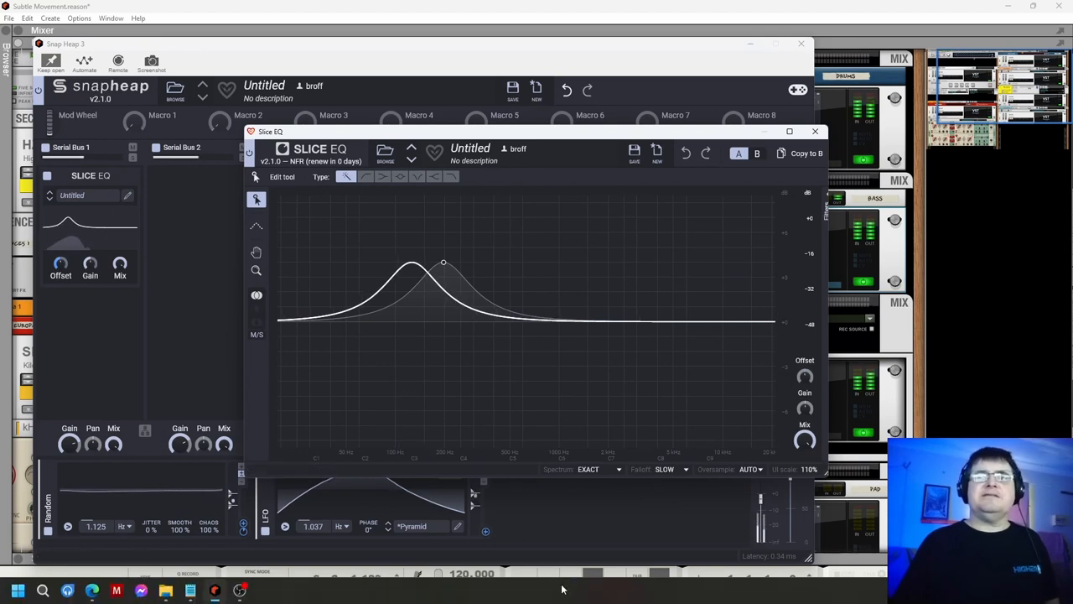
{"action": "left_click", "coordinate": [592, 583]}
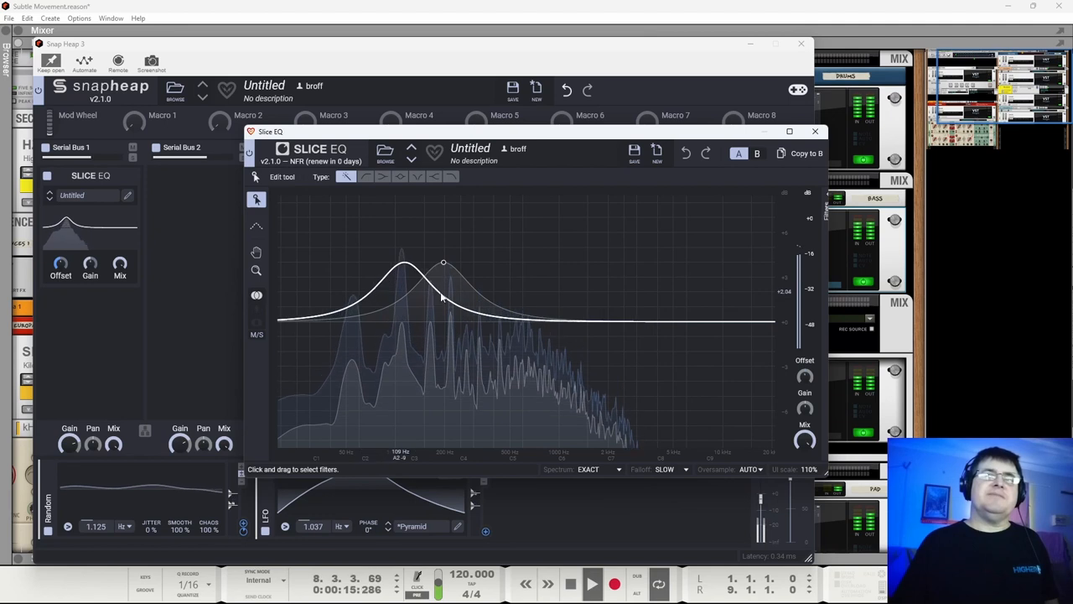
{"action": "left_click_drag", "start_coordinate": [445, 262], "coordinate": [427, 267]}
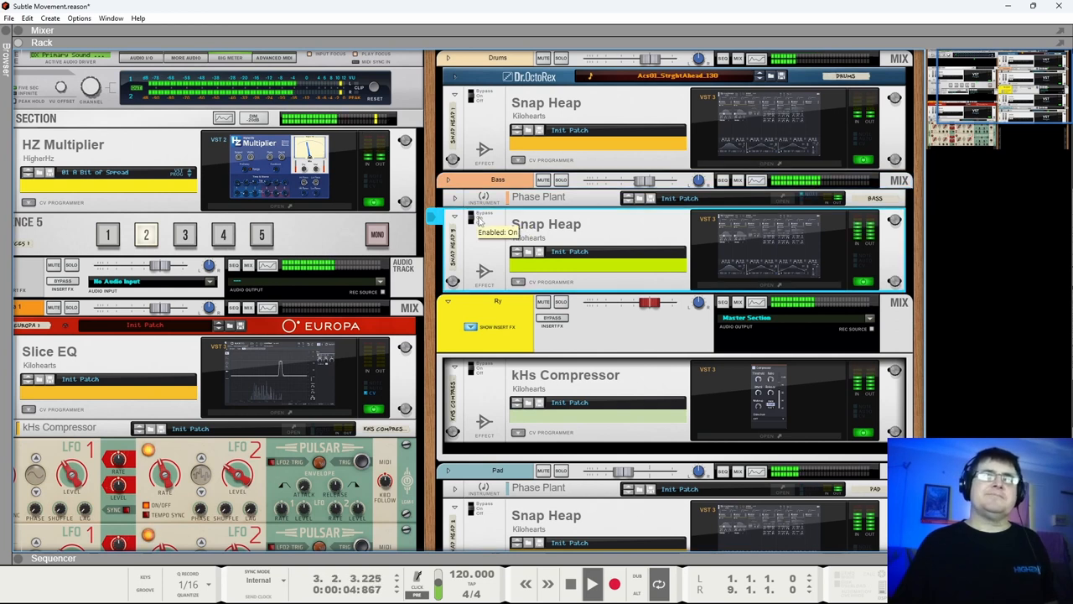
{"action": "left_click", "coordinate": [482, 220]}
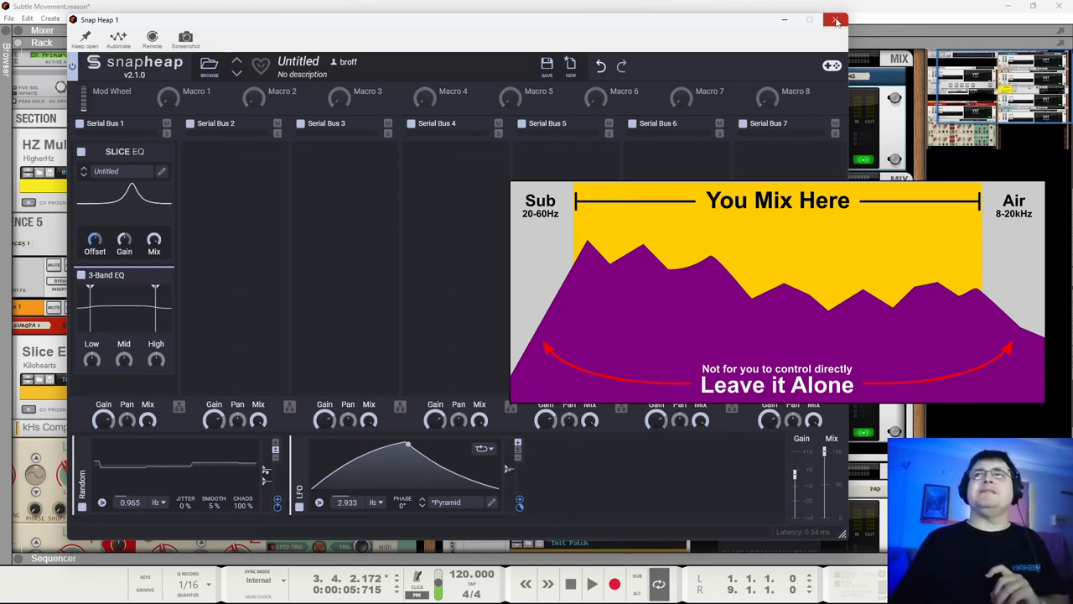
Close the Snap Heap 1 window, leaving the rack with the kHs Compressor in view.
{"action": "left_click", "coordinate": [835, 20]}
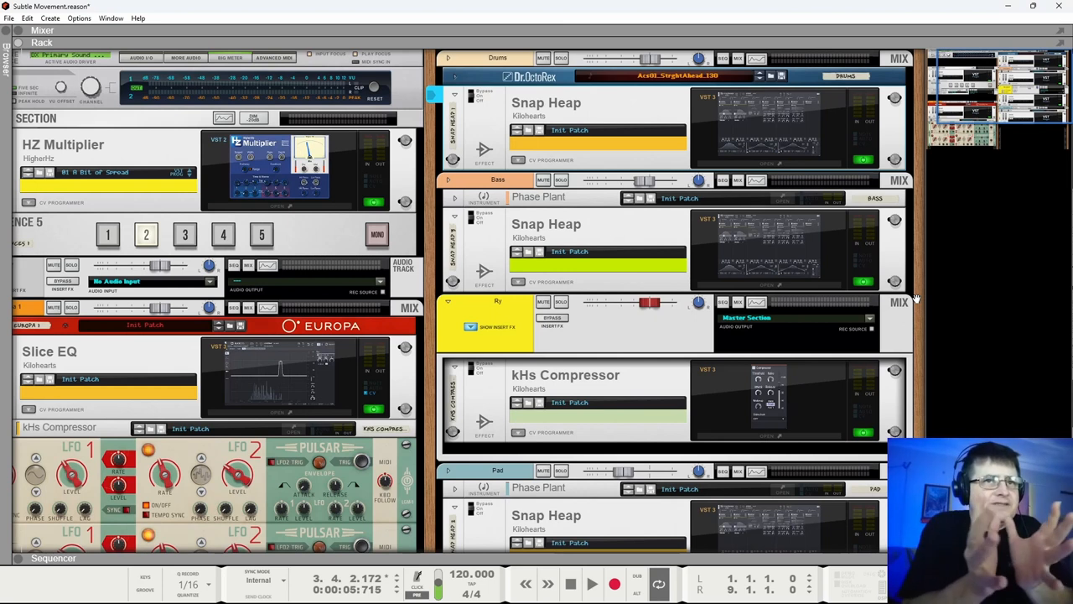
{"action": "mouse_move", "coordinate": [902, 342]}
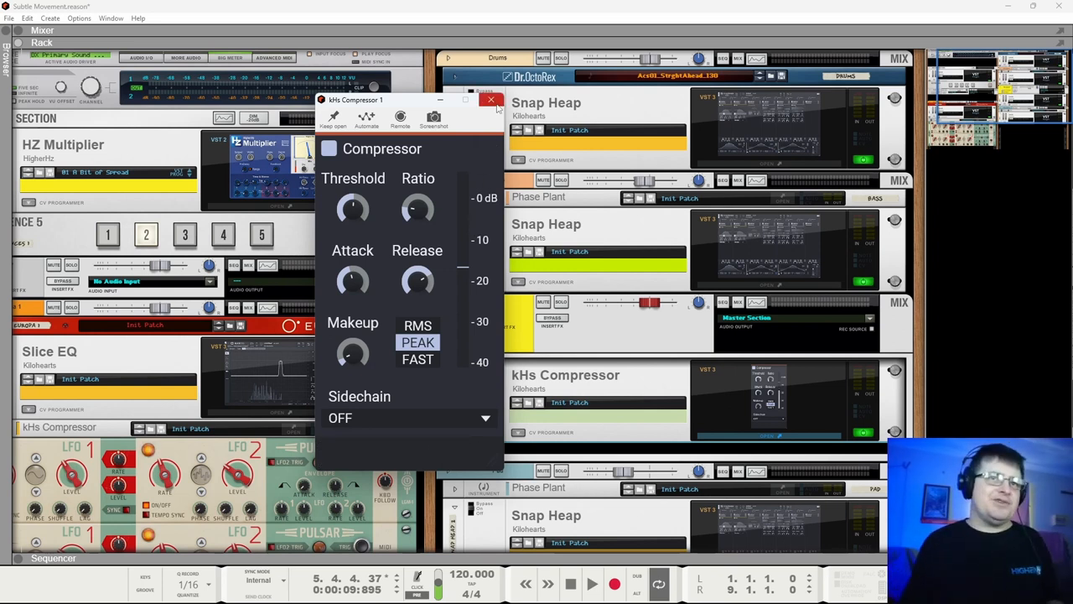
{"action": "mouse_move", "coordinate": [491, 100]}
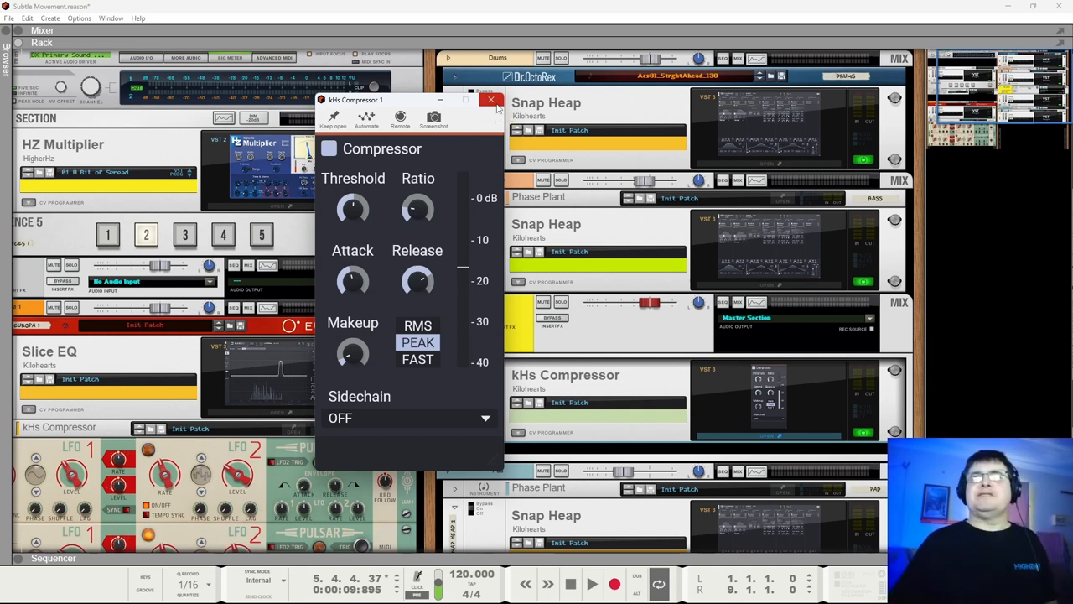
Close the kHs Compressor window to return to the rack.
{"action": "left_click", "coordinate": [489, 100]}
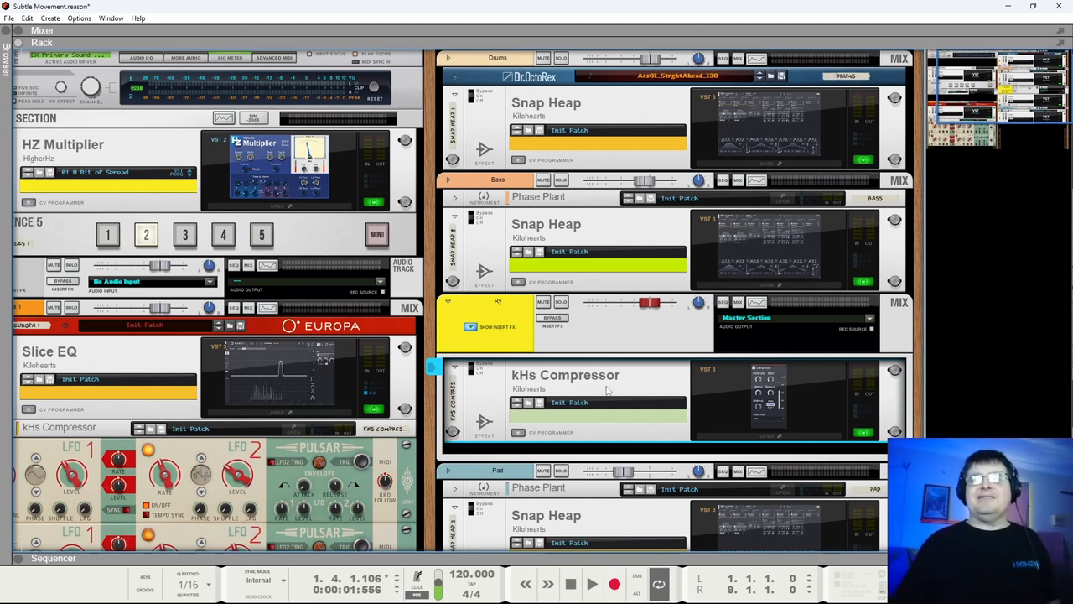
{"action": "mouse_move", "coordinate": [562, 389]}
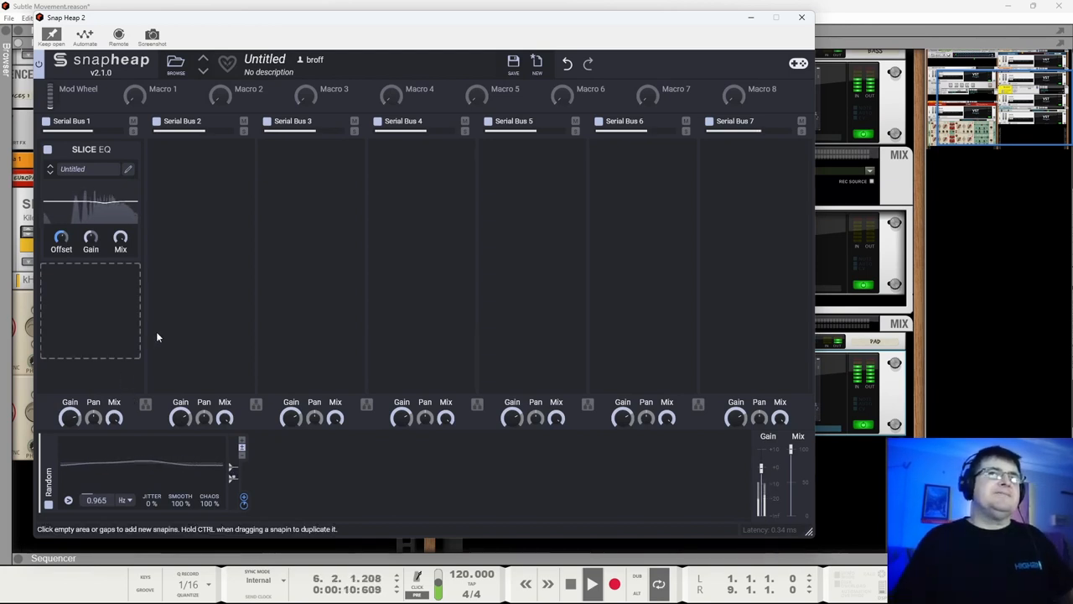
{"action": "left_click", "coordinate": [47, 150]}
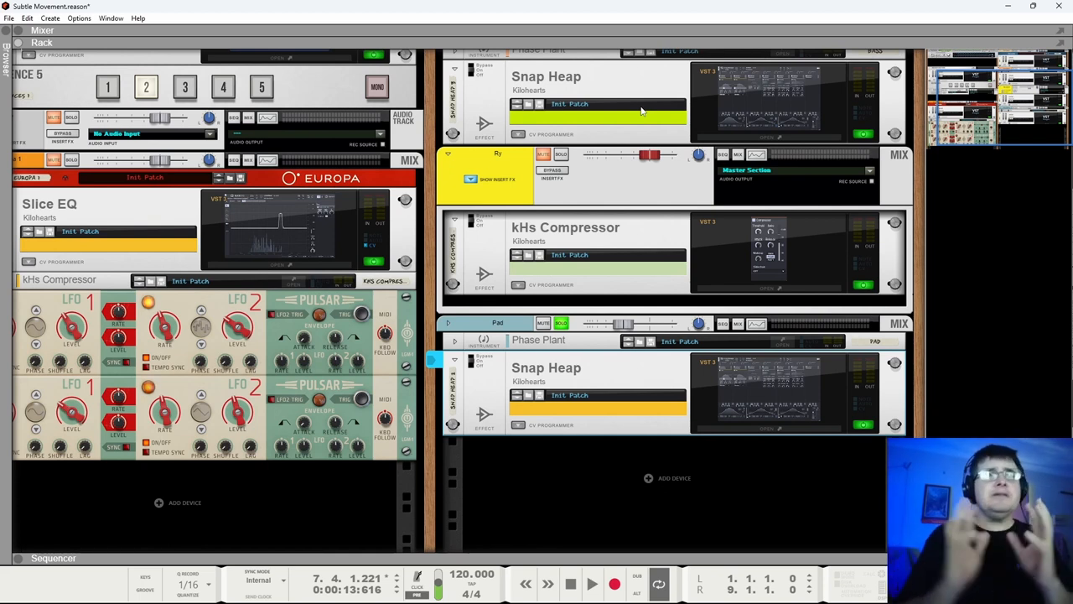
{"action": "mouse_move", "coordinate": [1046, 211]}
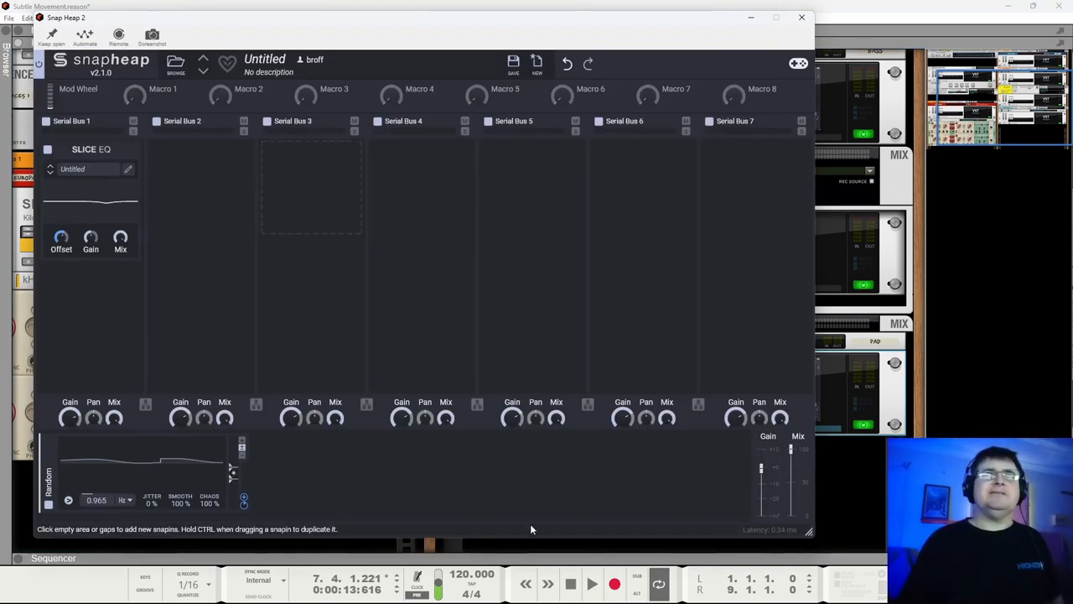
Start playback to hear the Slice EQ movement, then close the Snap Heap 2 window.
{"action": "left_click", "coordinate": [592, 584]}
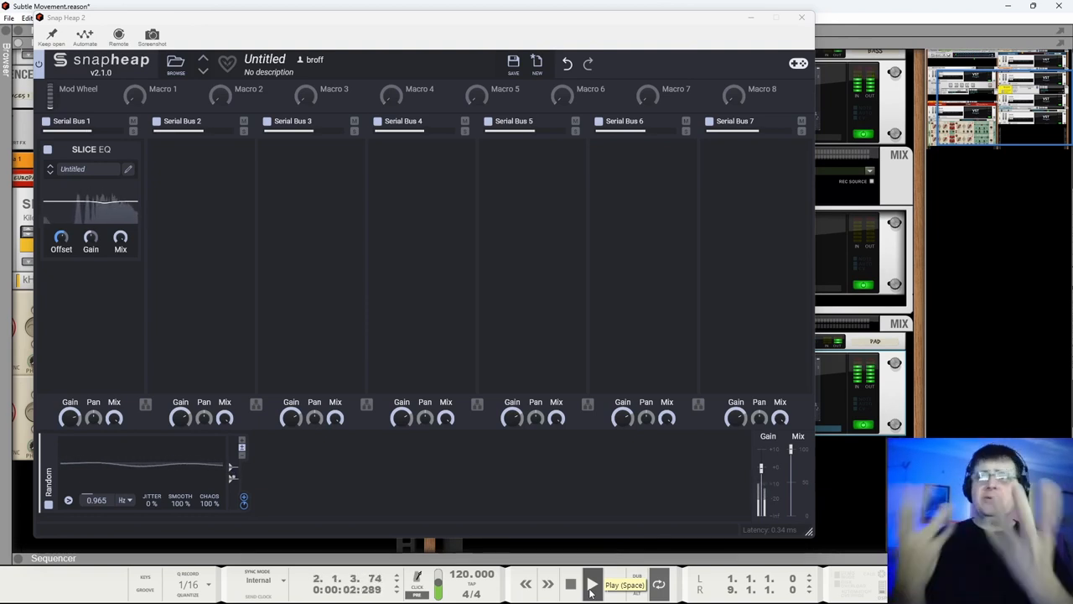
{"action": "left_click", "coordinate": [592, 584]}
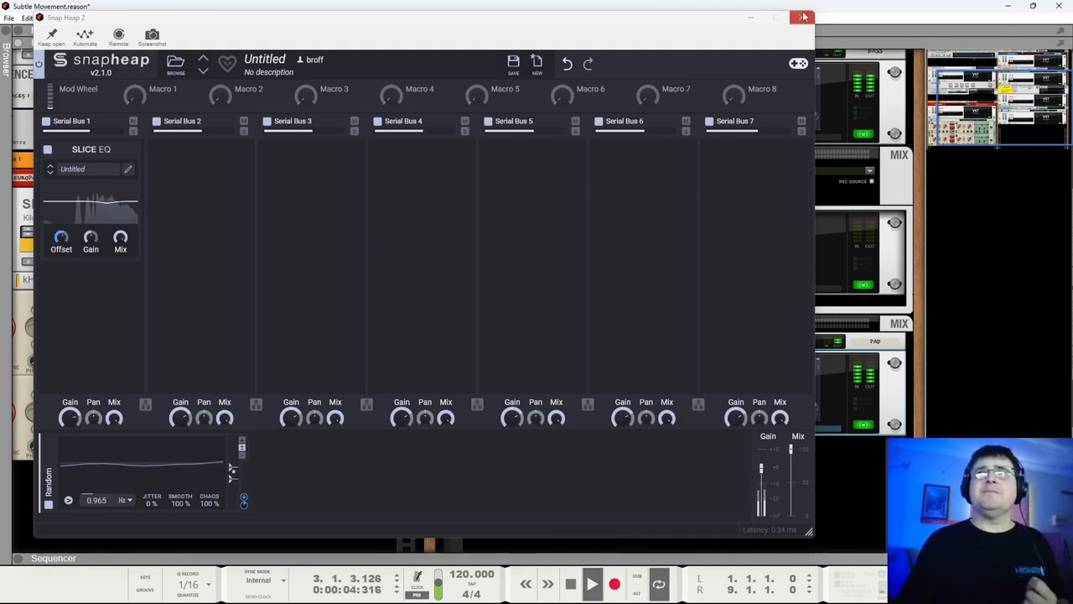
{"action": "left_click", "coordinate": [802, 17]}
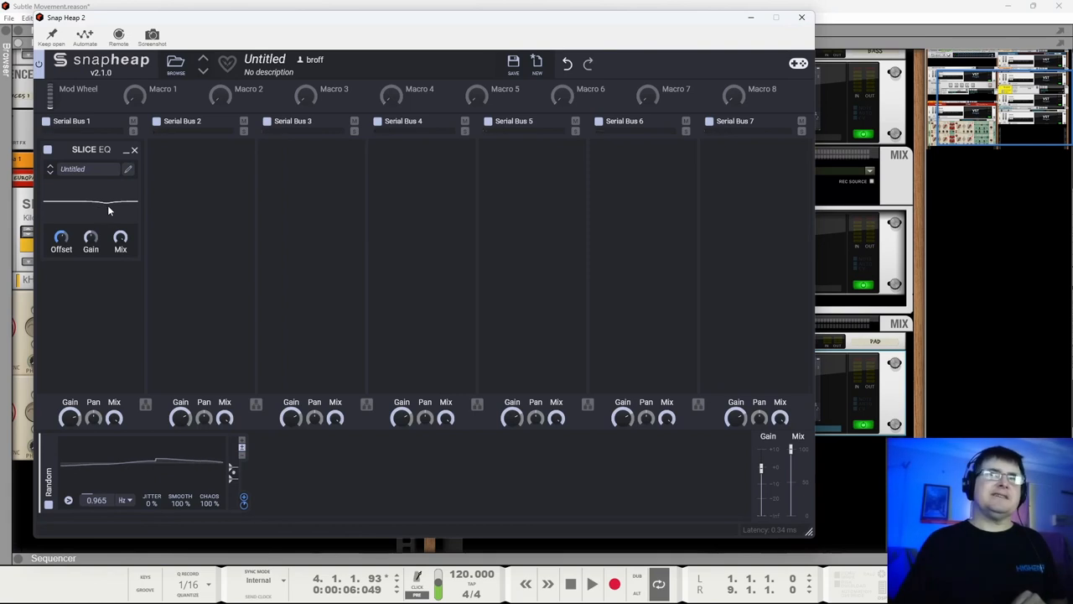
{"action": "left_click", "coordinate": [801, 17]}
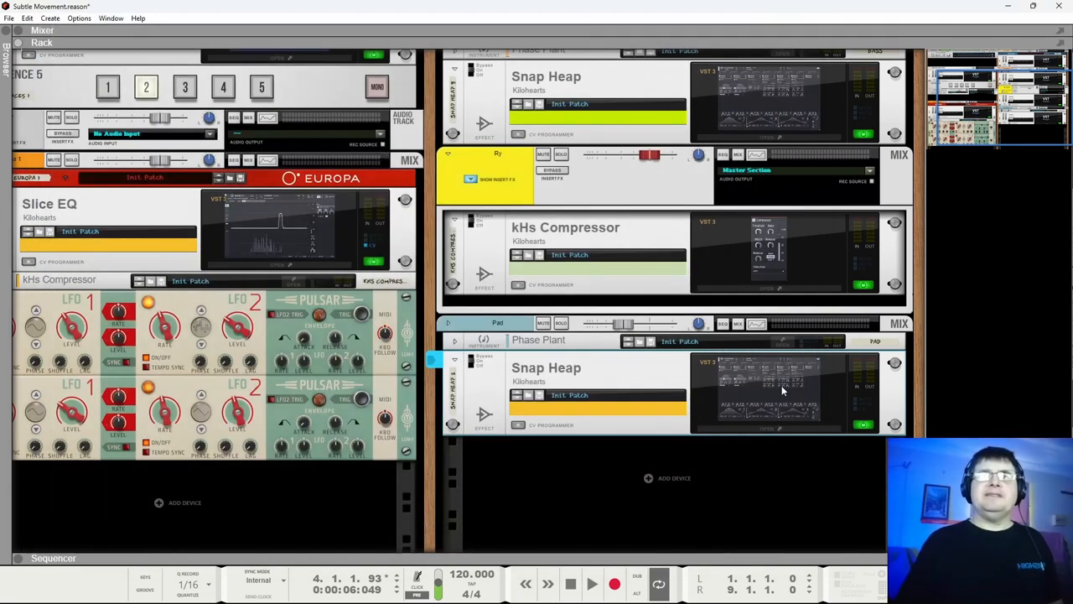
{"action": "left_click", "coordinate": [590, 584]}
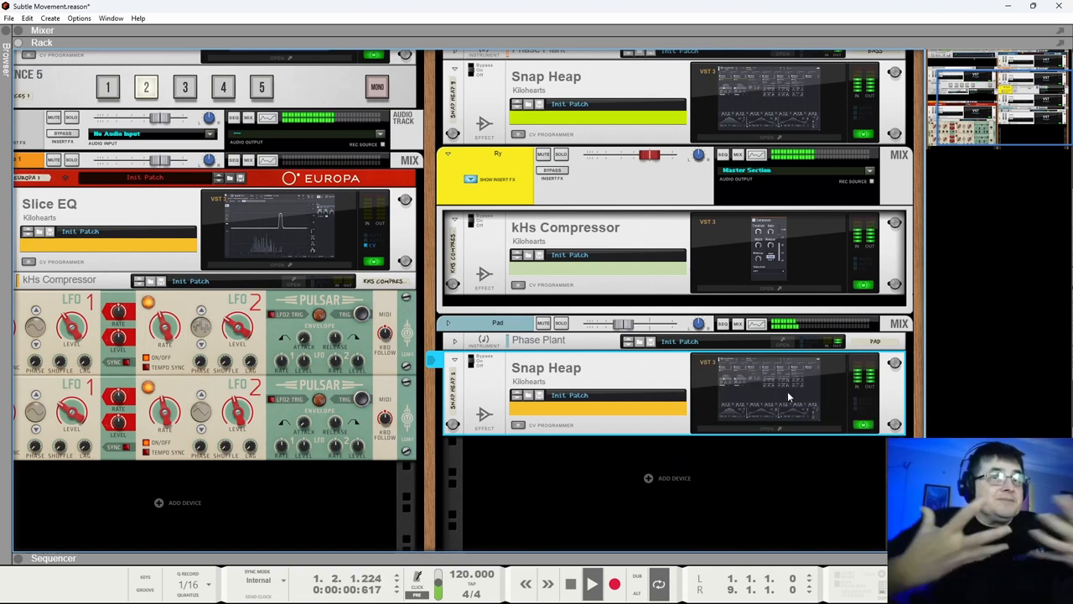
{"action": "left_click", "coordinate": [590, 584]}
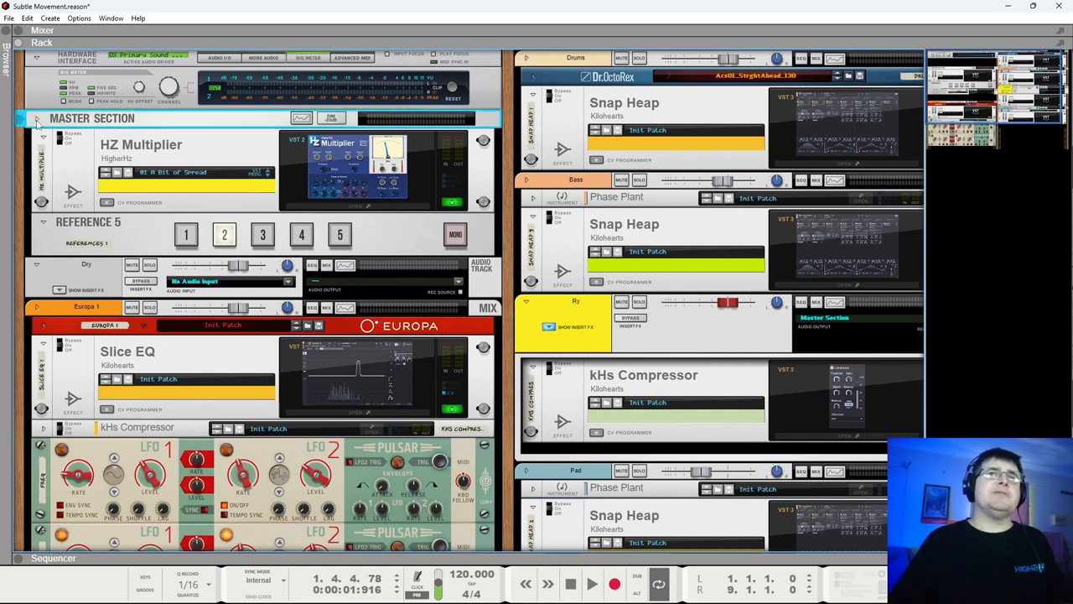
{"action": "left_click", "coordinate": [37, 117]}
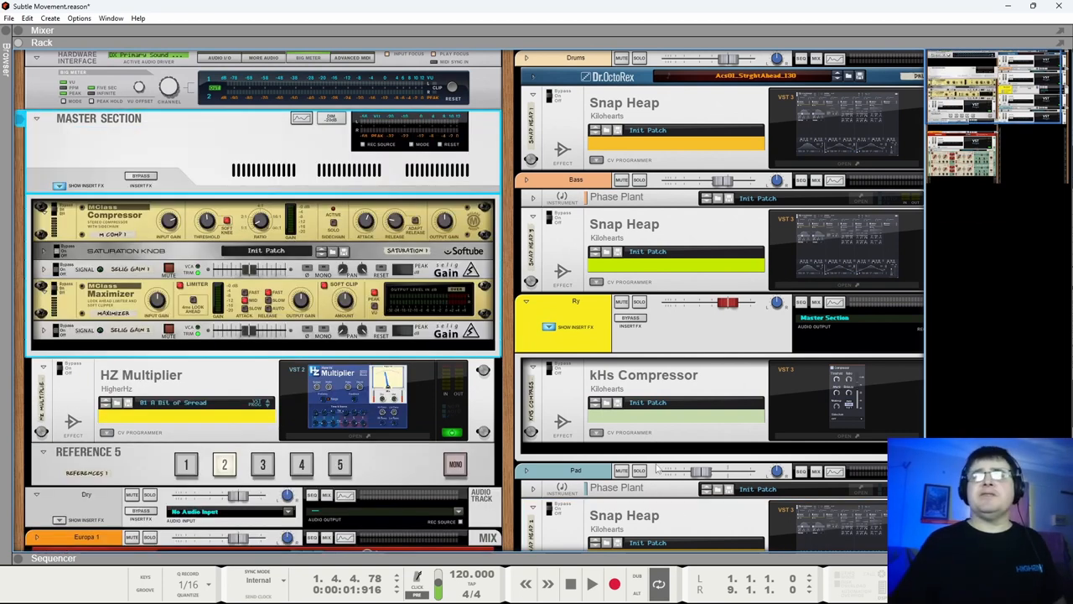
{"action": "left_click", "coordinate": [590, 584]}
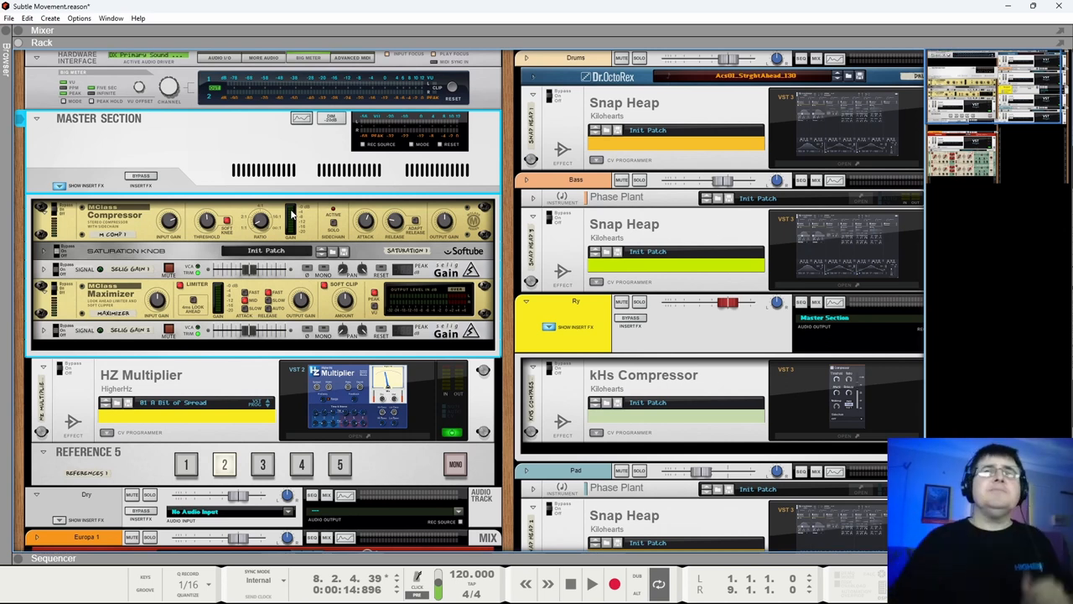
{"action": "mouse_move", "coordinate": [131, 258]}
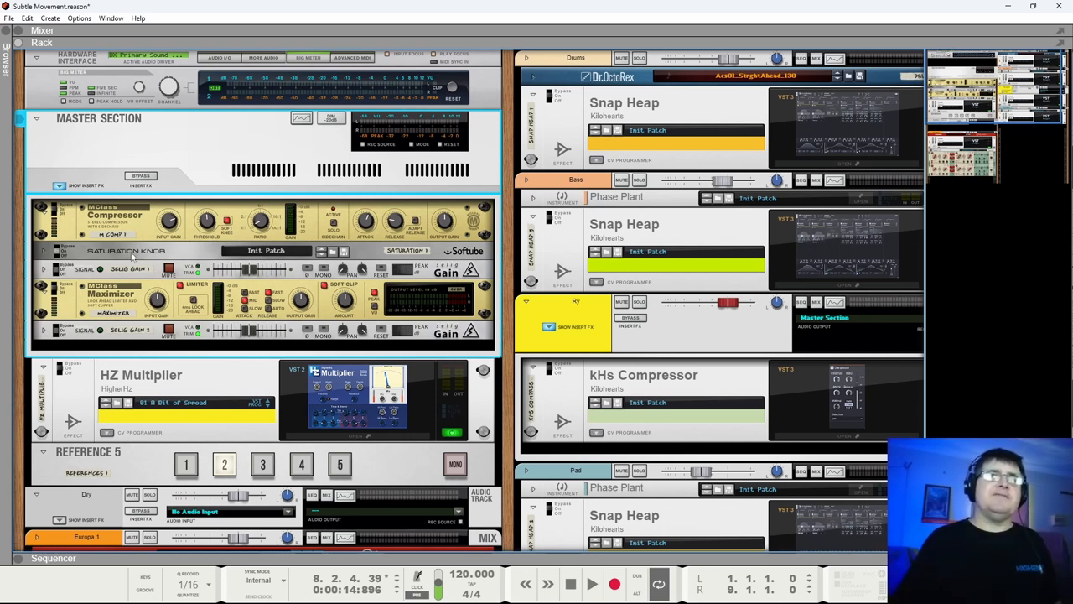
{"action": "mouse_move", "coordinate": [121, 258]}
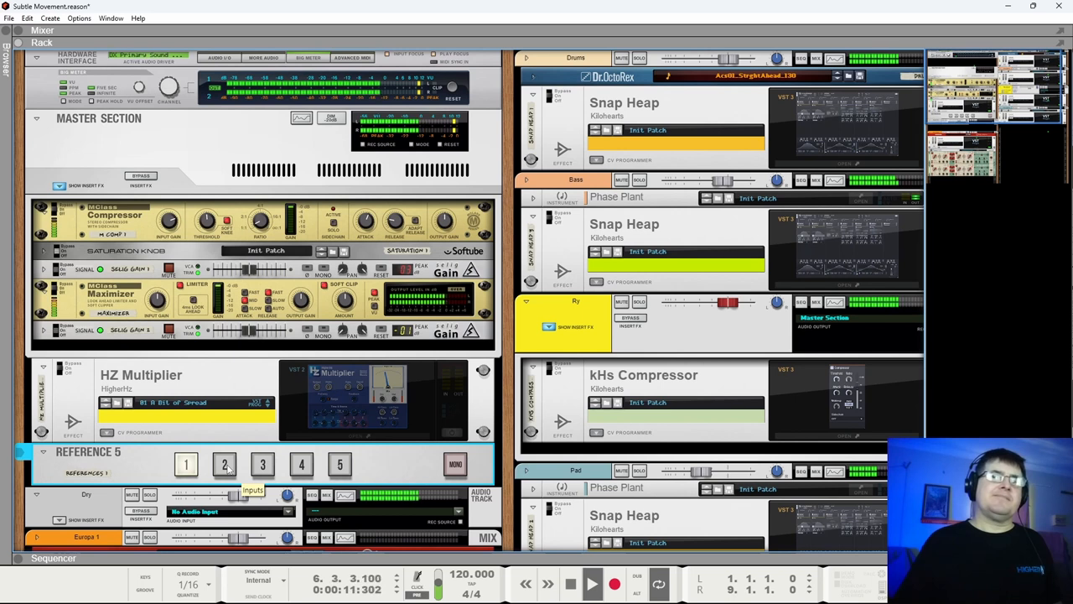
{"action": "left_click", "coordinate": [225, 463]}
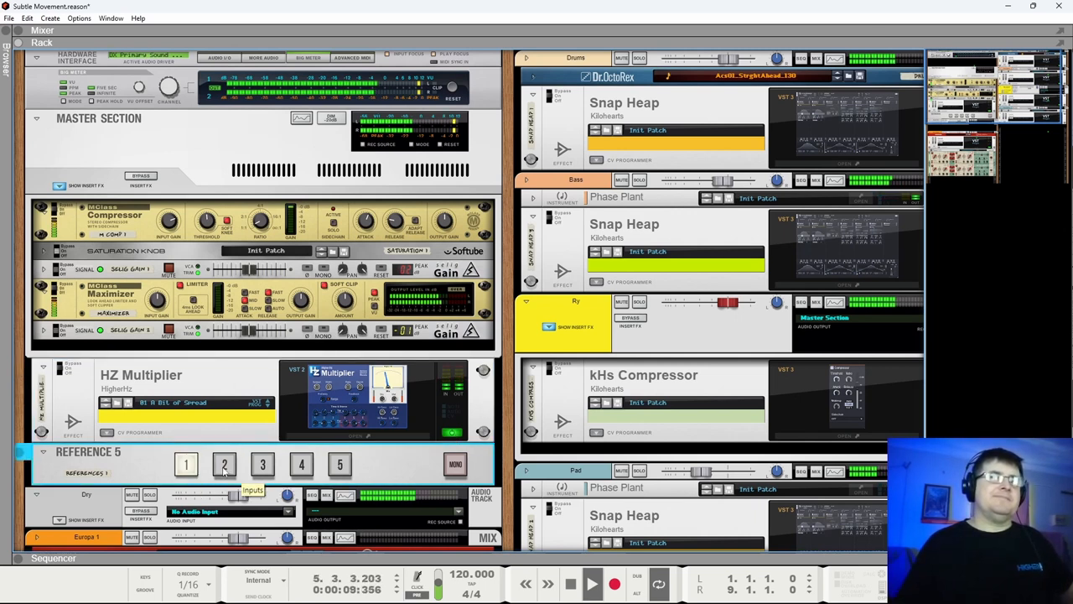
{"action": "left_click", "coordinate": [225, 463]}
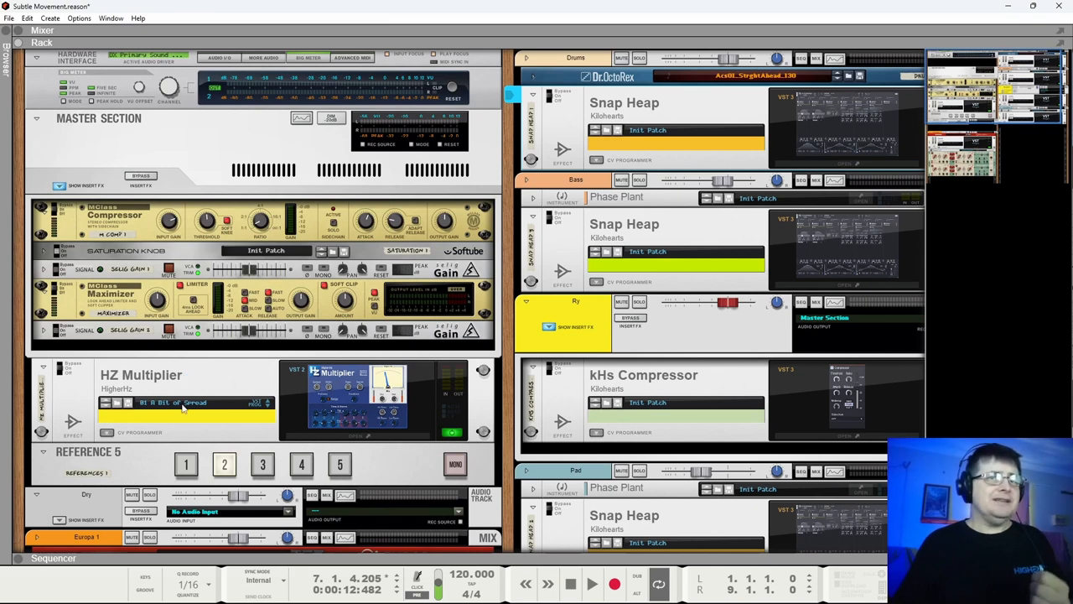
{"action": "left_click", "coordinate": [590, 583]}
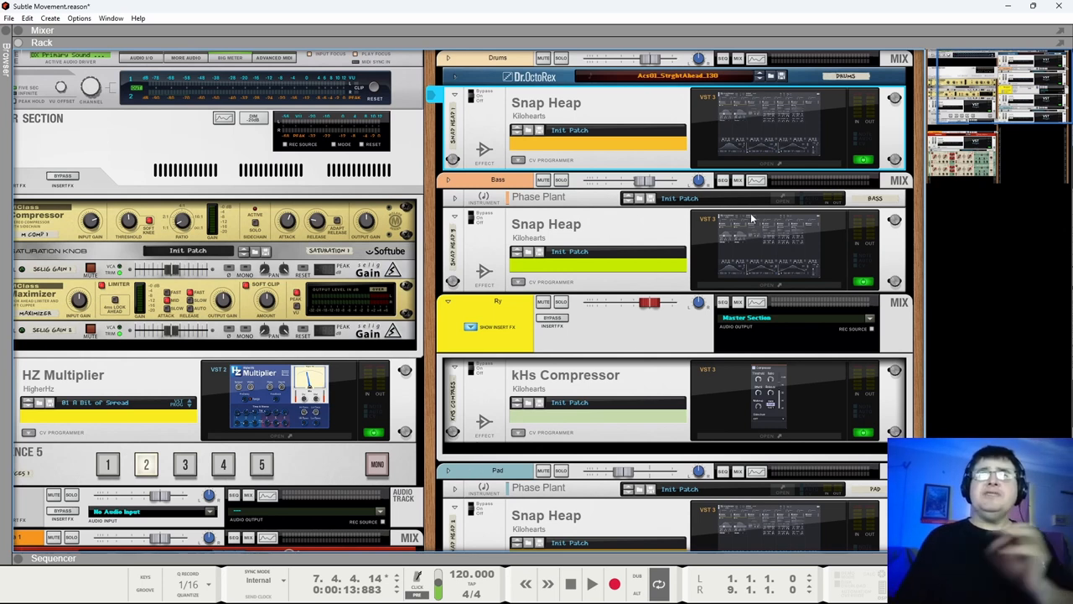
{"action": "mouse_move", "coordinate": [774, 136]}
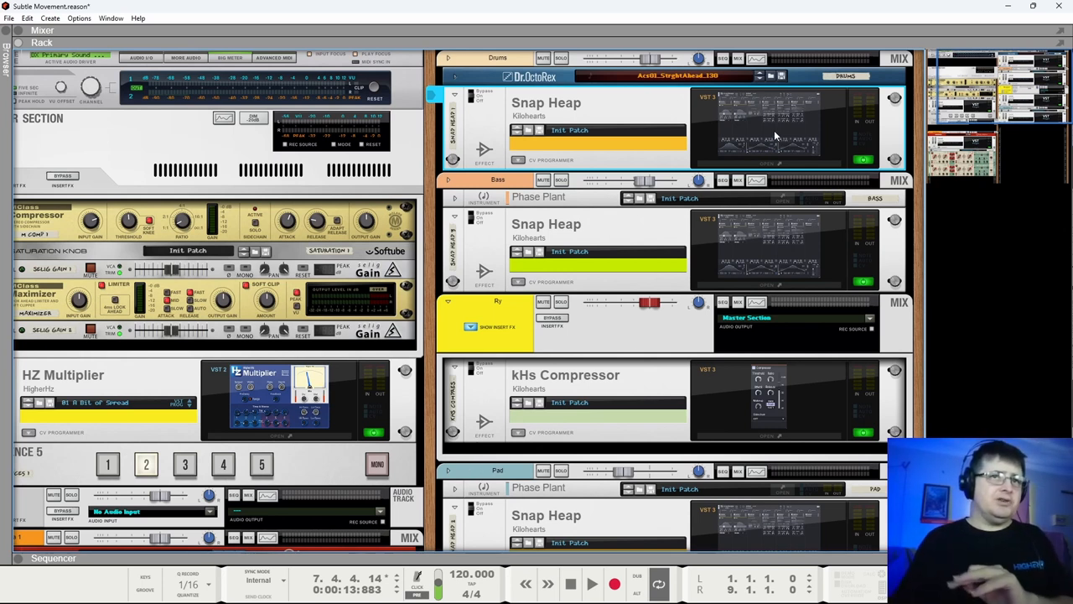
{"action": "scroll", "scroll_direction": "down", "scroll_amount": 3}
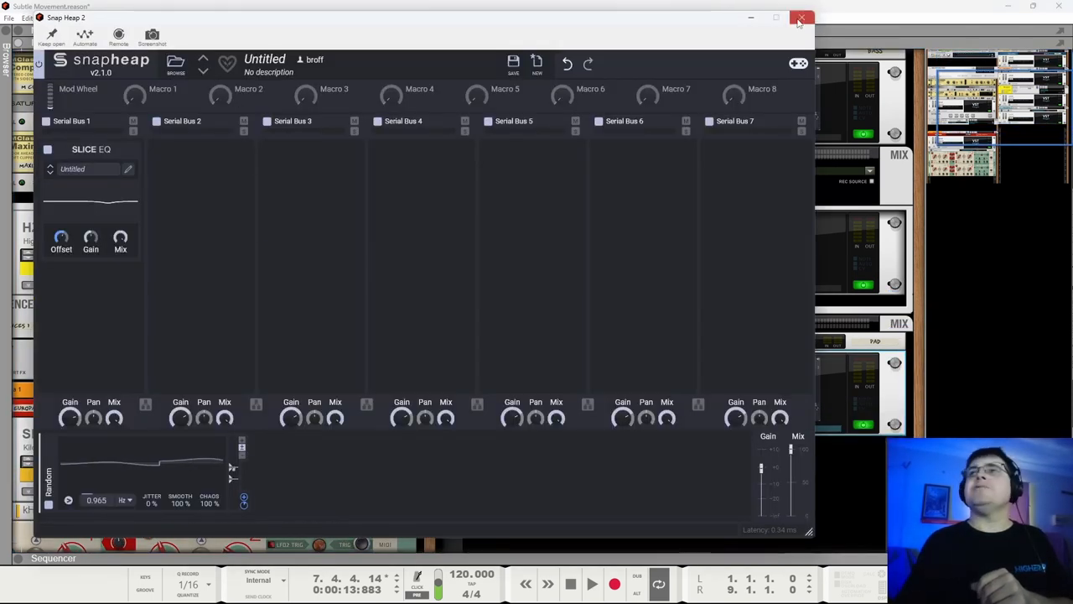
{"action": "left_click", "coordinate": [802, 17]}
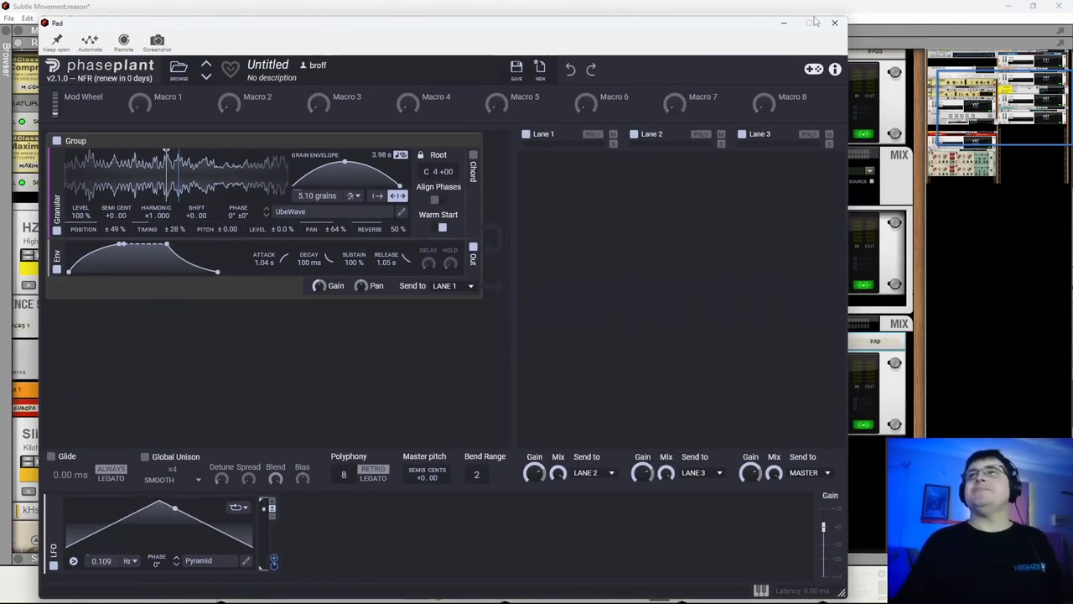
{"action": "left_click", "coordinate": [835, 24]}
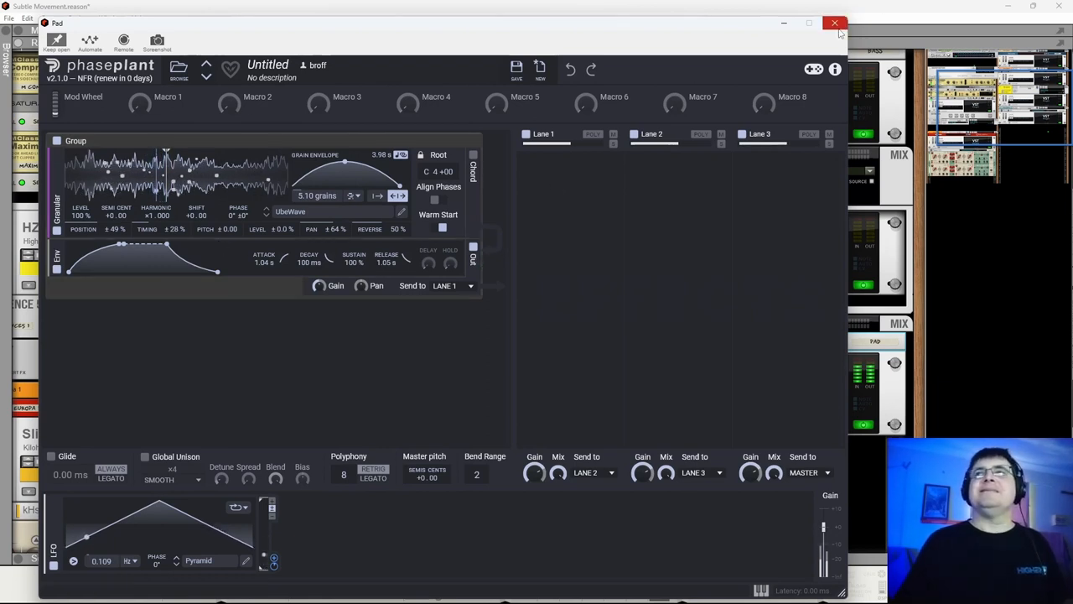
{"action": "left_click", "coordinate": [835, 23]}
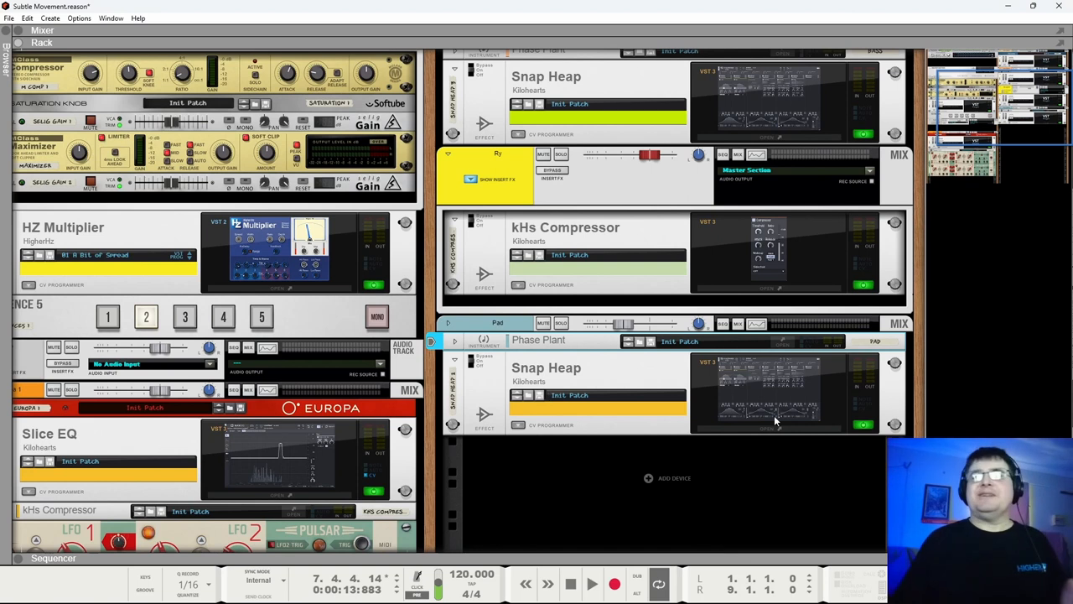
{"action": "mouse_move", "coordinate": [758, 427]}
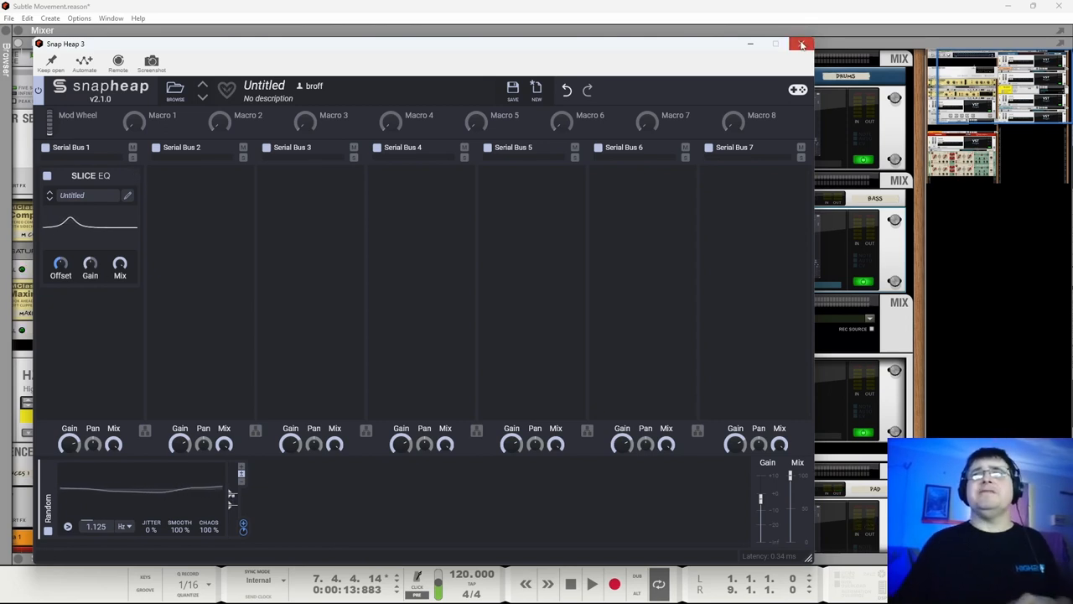
Close the pad's Snap Heap window before bringing up the HZ Multiplier.
{"action": "left_click", "coordinate": [802, 43]}
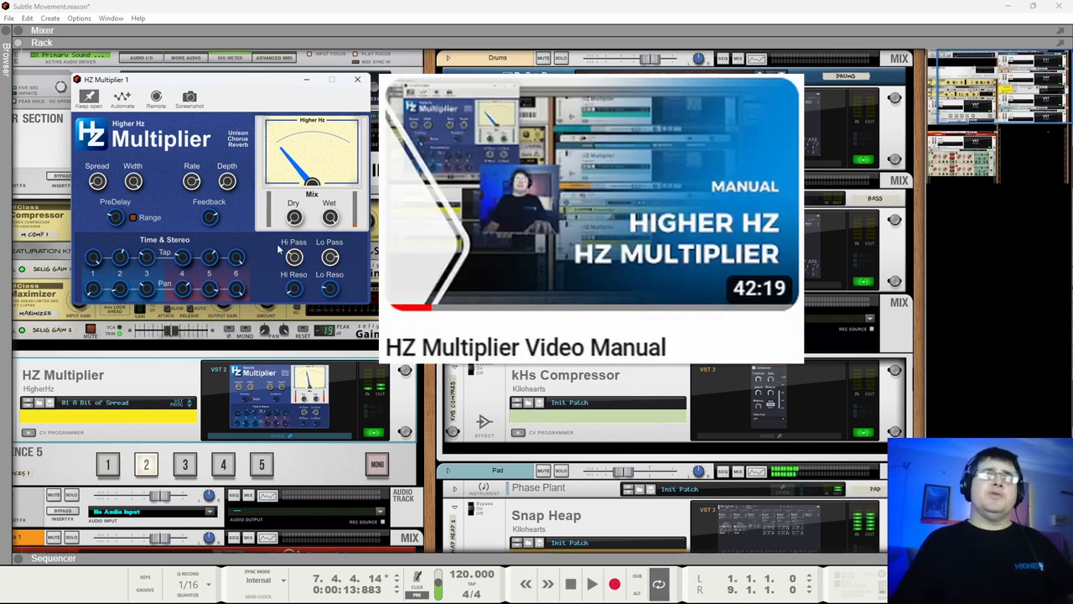
Close the HZ Multiplier window so only the rack and Master Section show.
{"action": "left_click", "coordinate": [359, 79]}
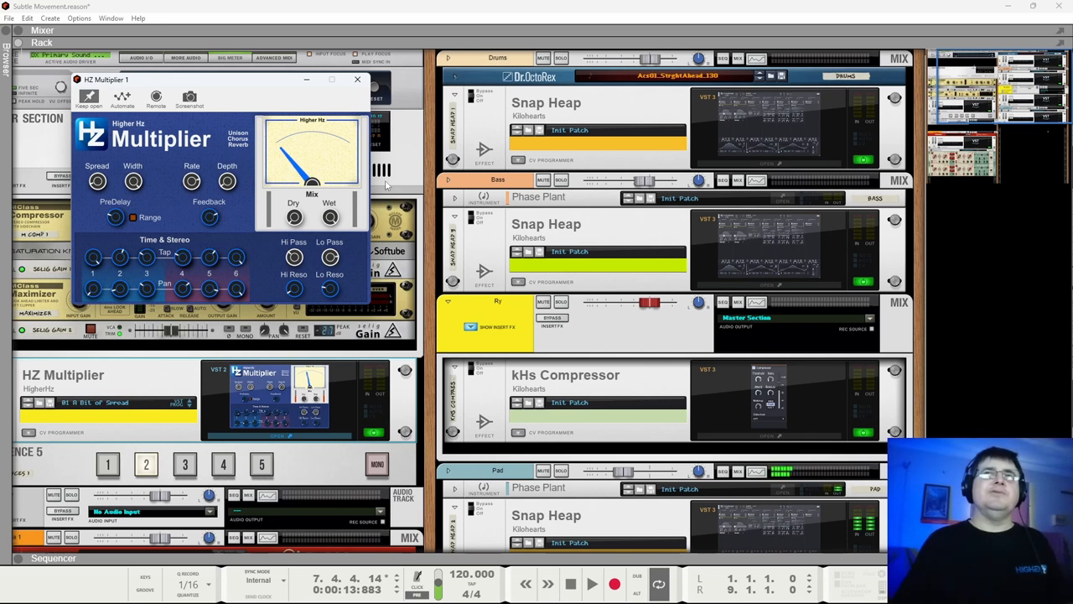
{"action": "left_click", "coordinate": [359, 79]}
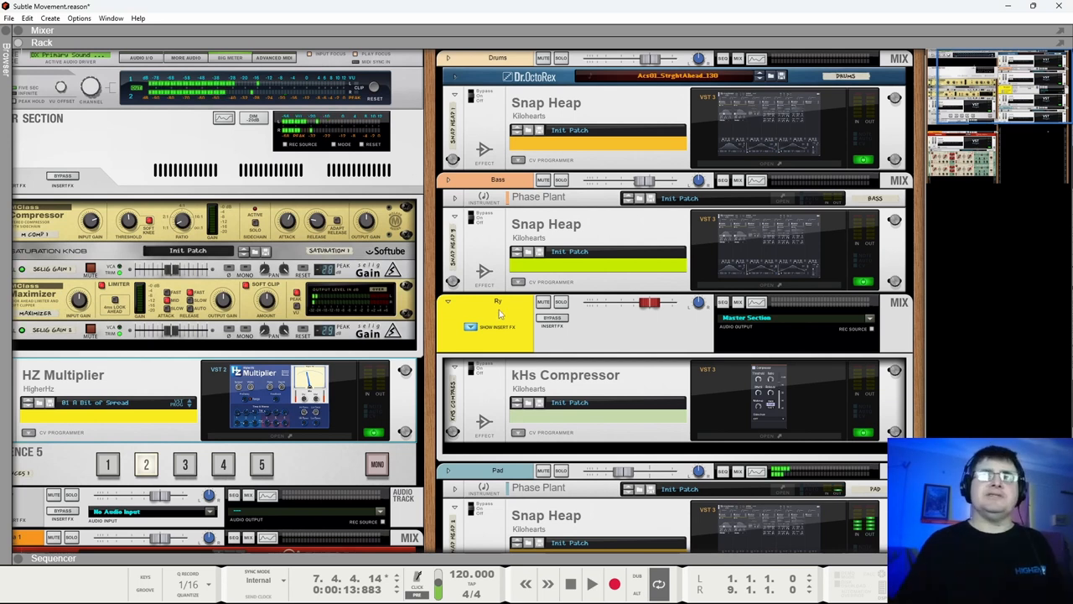
{"action": "mouse_move", "coordinate": [696, 547]}
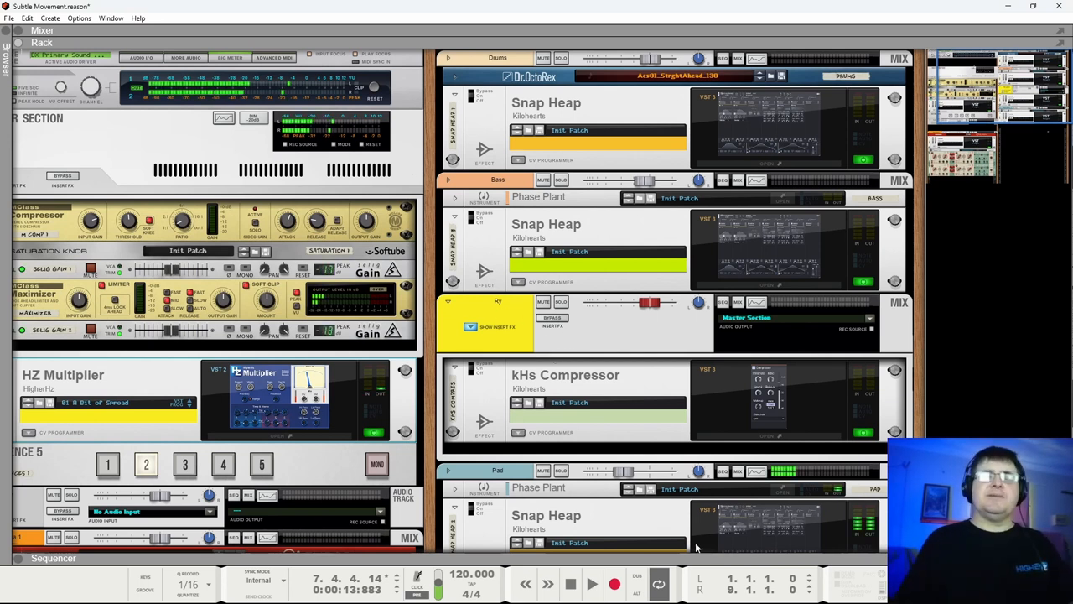